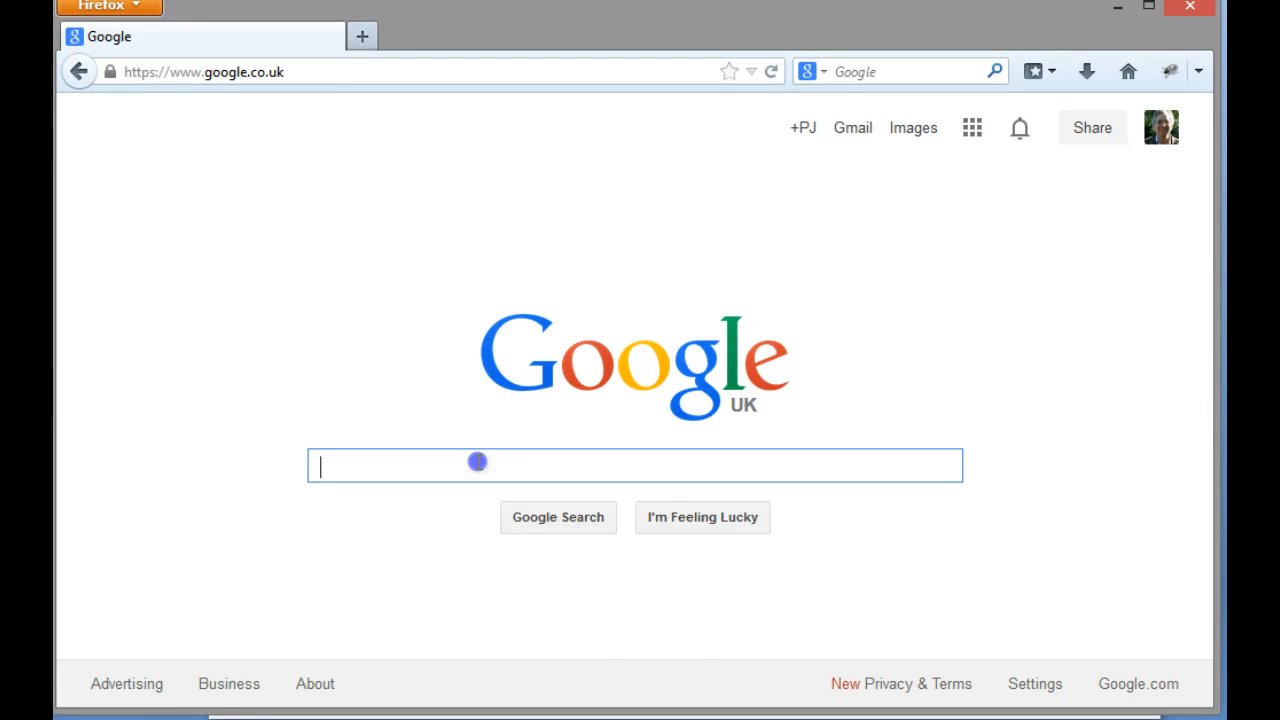
Step: Search Google for 'avery labels' and scroll to Avery's UK labels result
type("averyt")
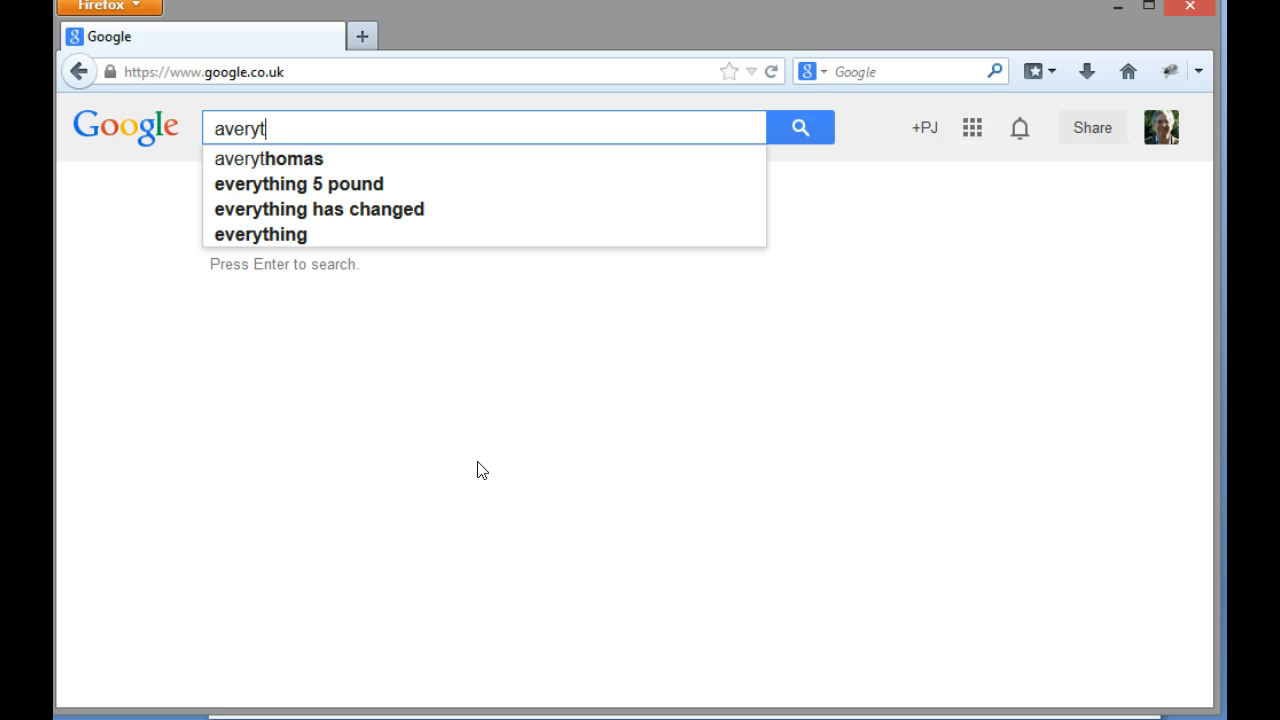
key("BackSpace")
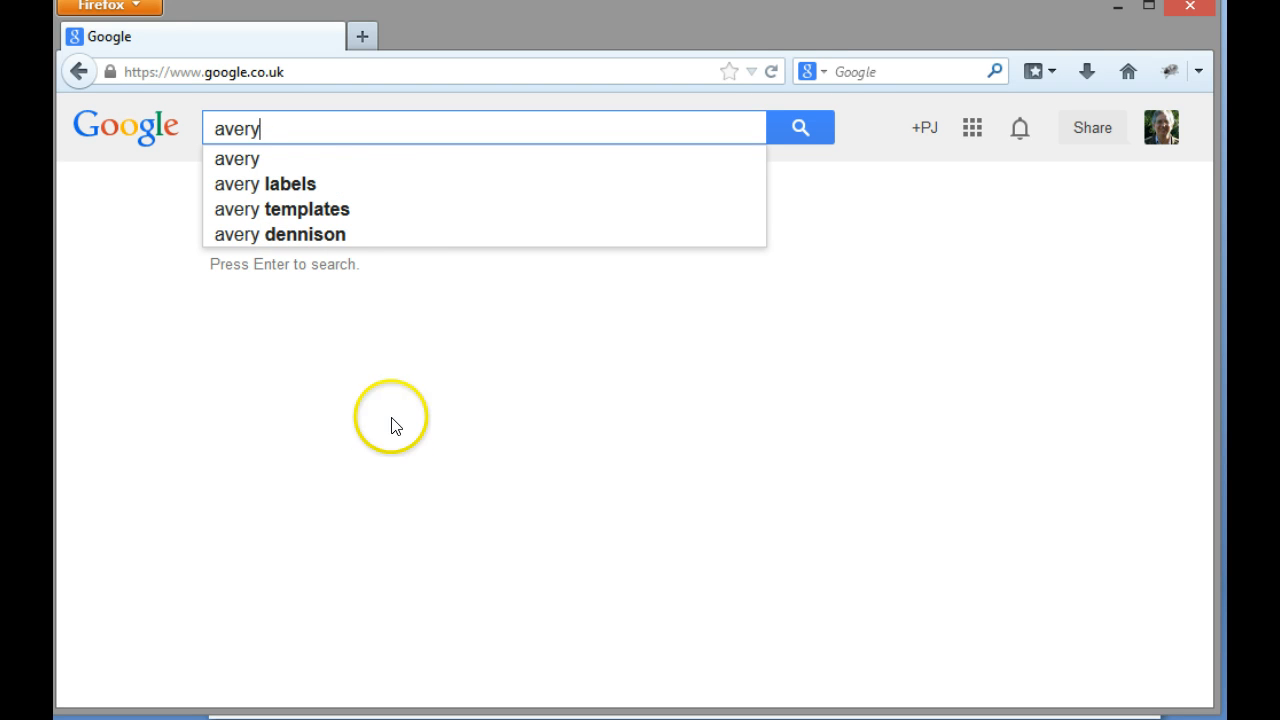
left_click(264, 183)
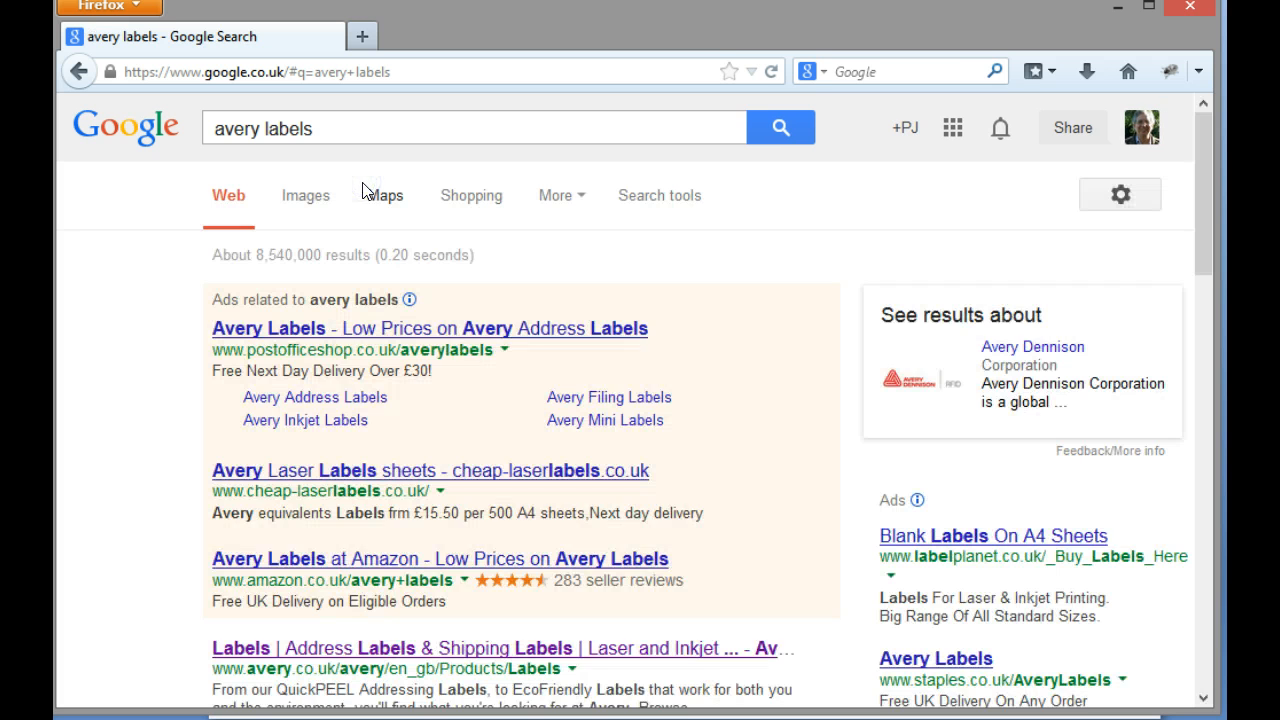
scroll("down", 3)
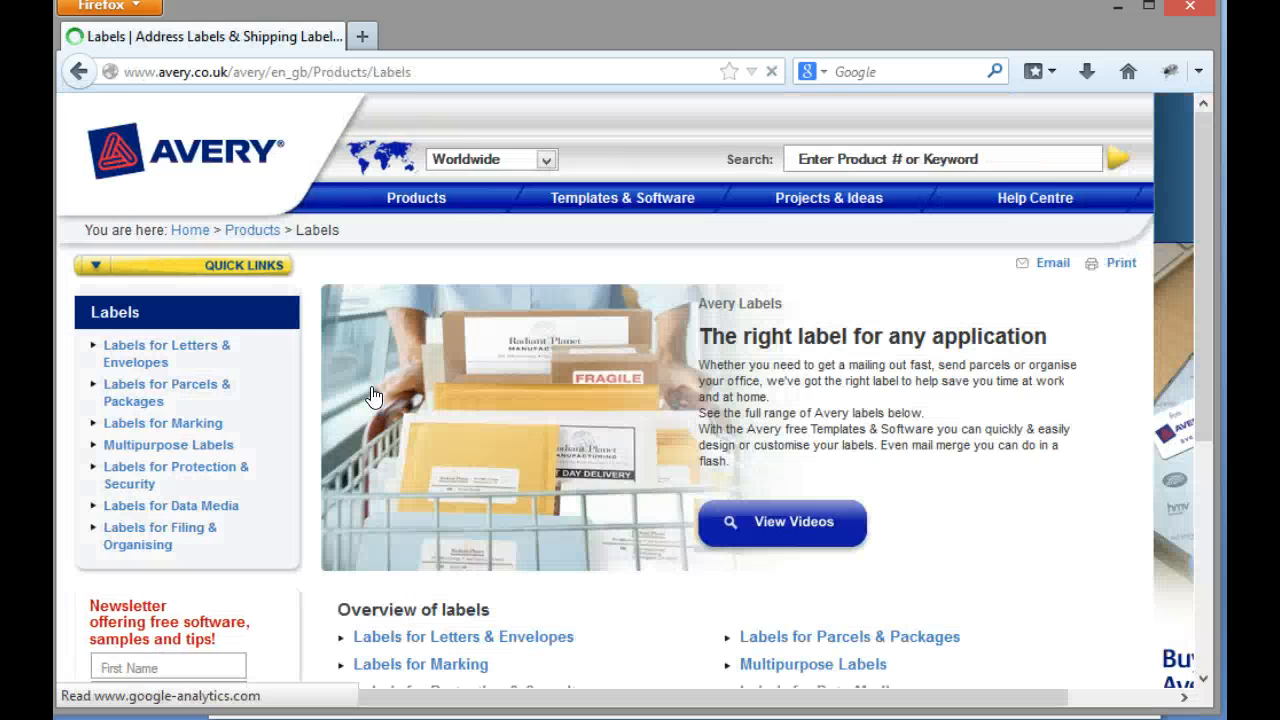
Step: Open Avery's Templates & Software page and scroll to the Design & Print Online card
left_click(415, 197)
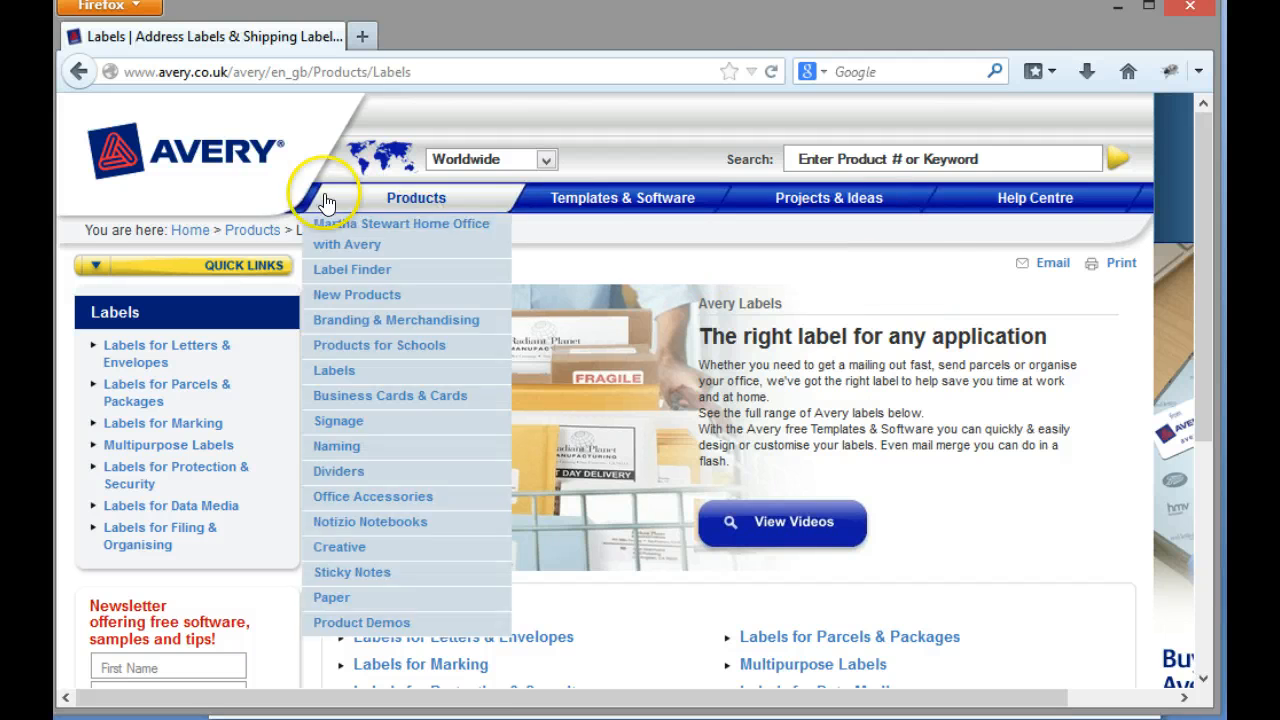
mouse_move(1058, 298)
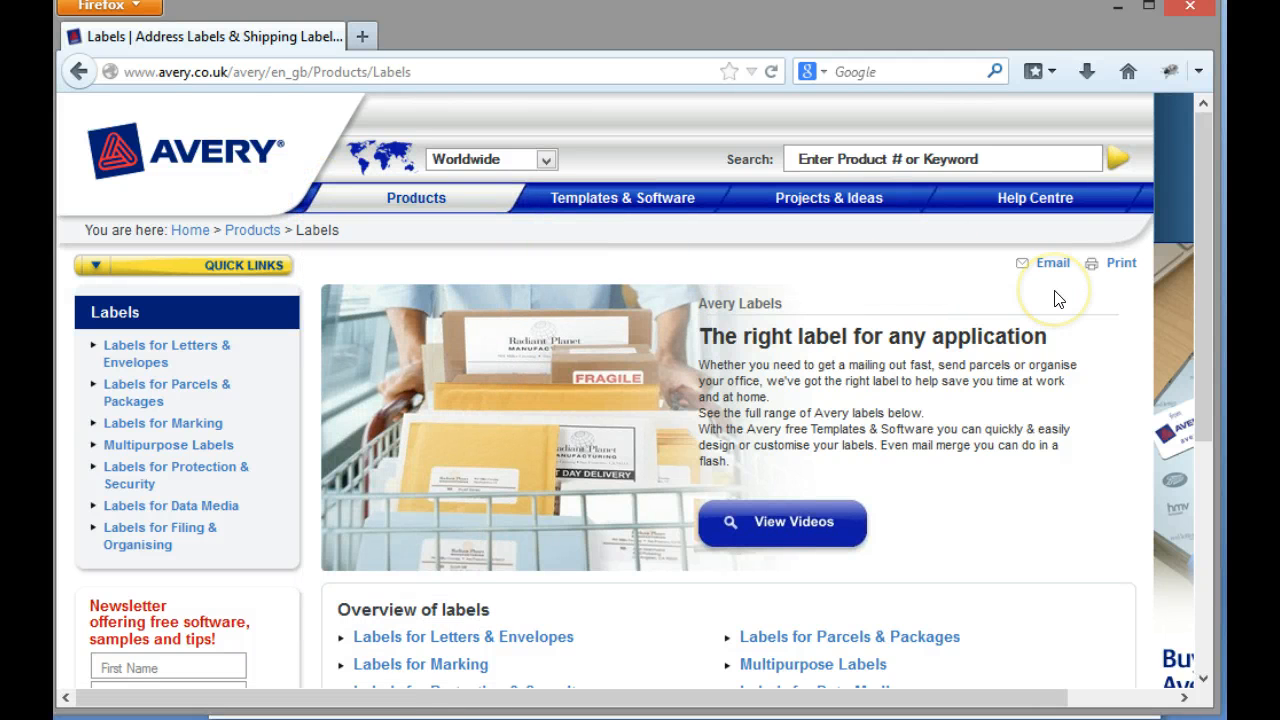
mouse_move(1207, 296)
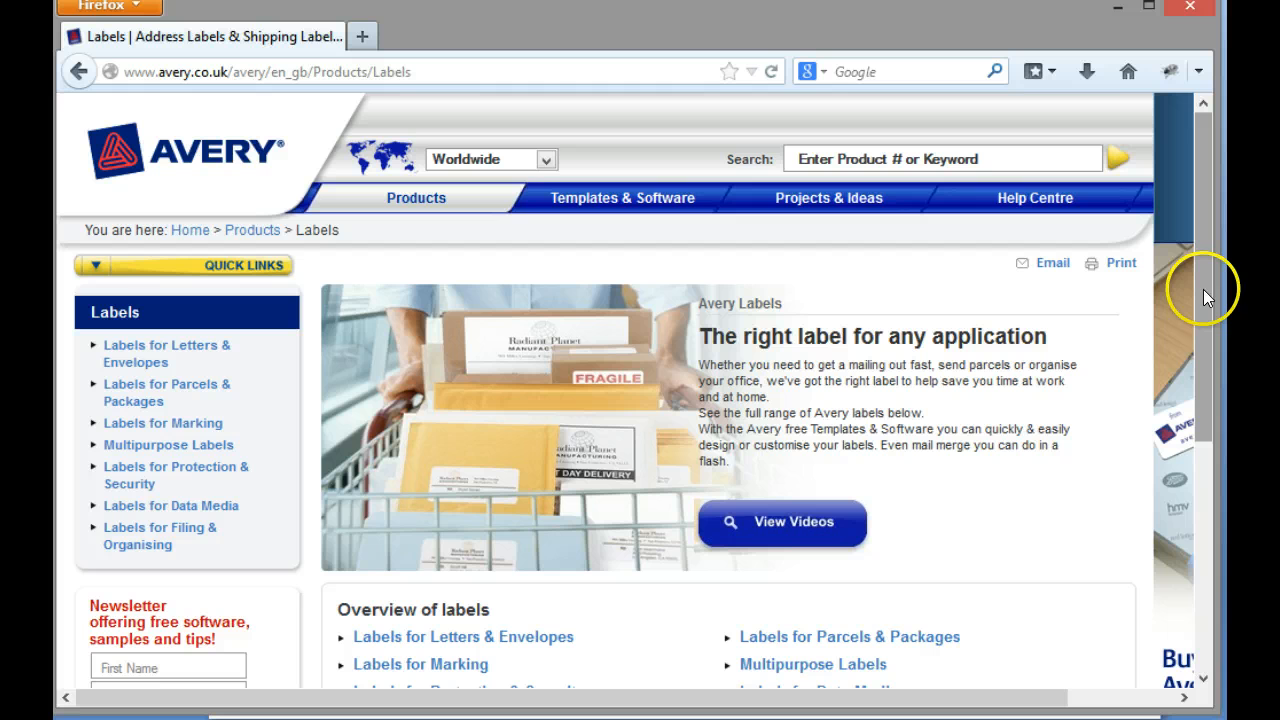
mouse_move(622, 198)
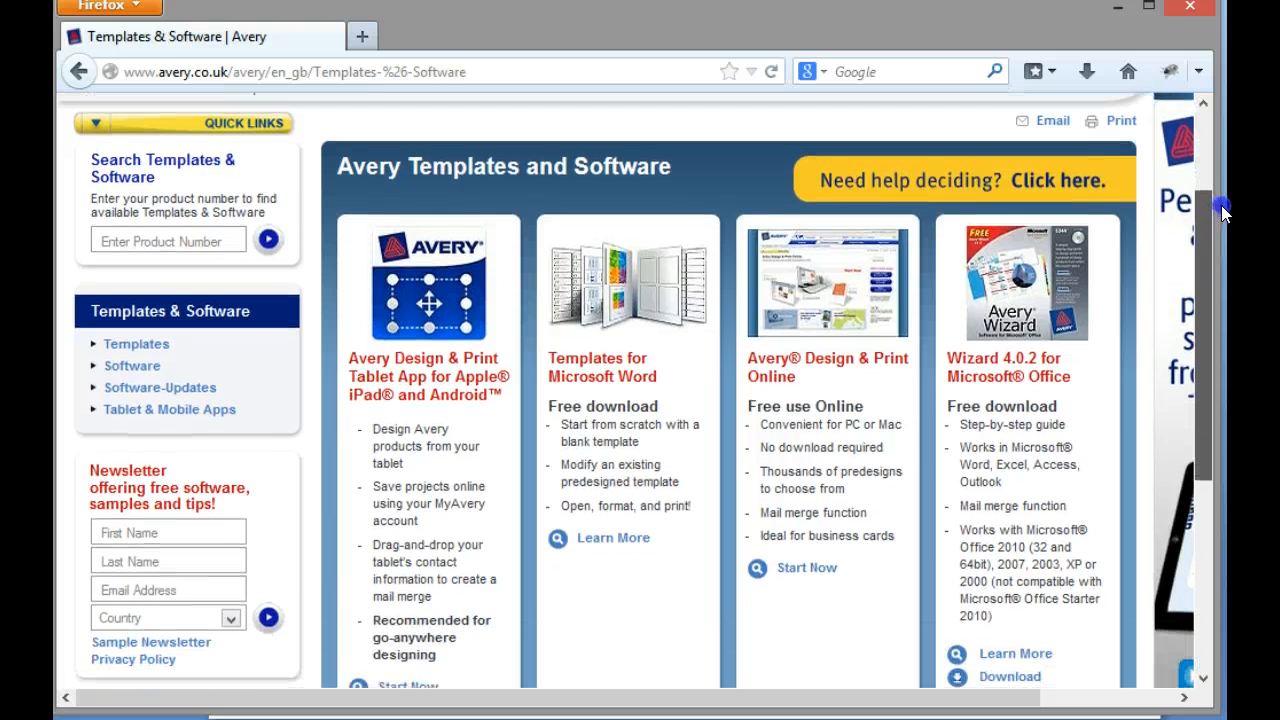
scroll("down", 3)
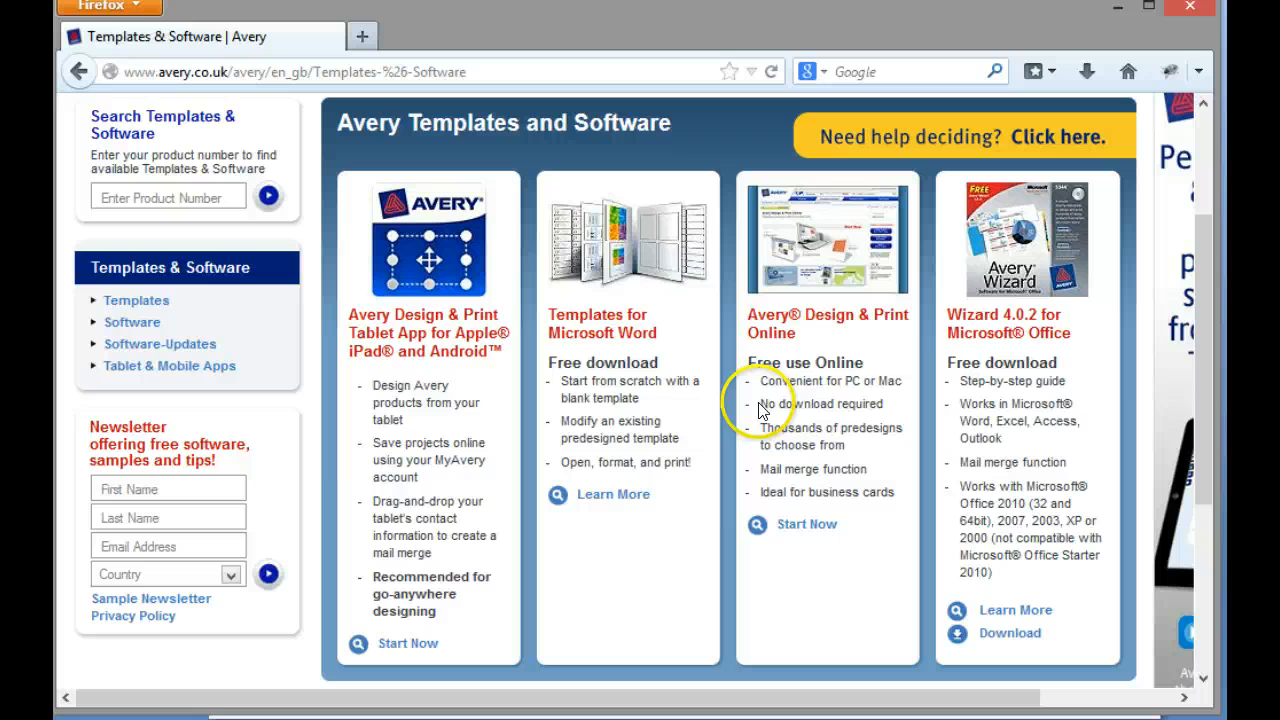
mouse_move(847, 377)
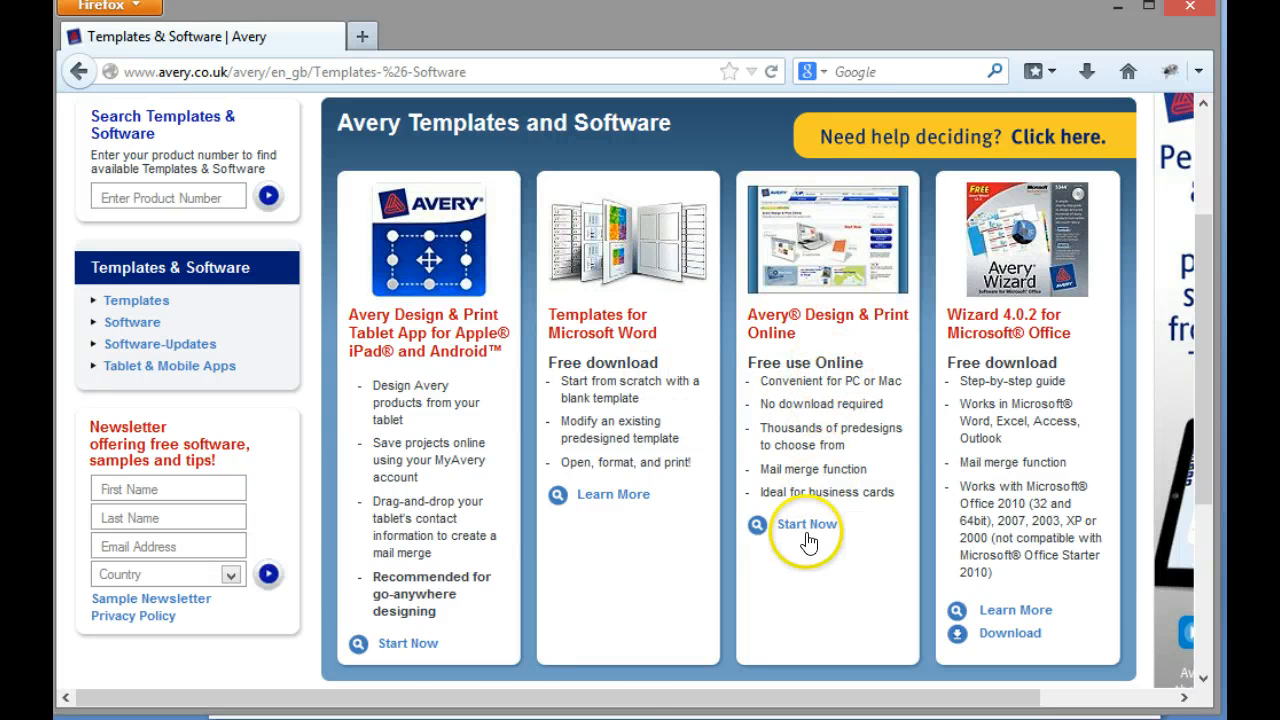
Step: Launch Design & Print Online's normal version and scroll to the product category tiles
left_click(806, 524)
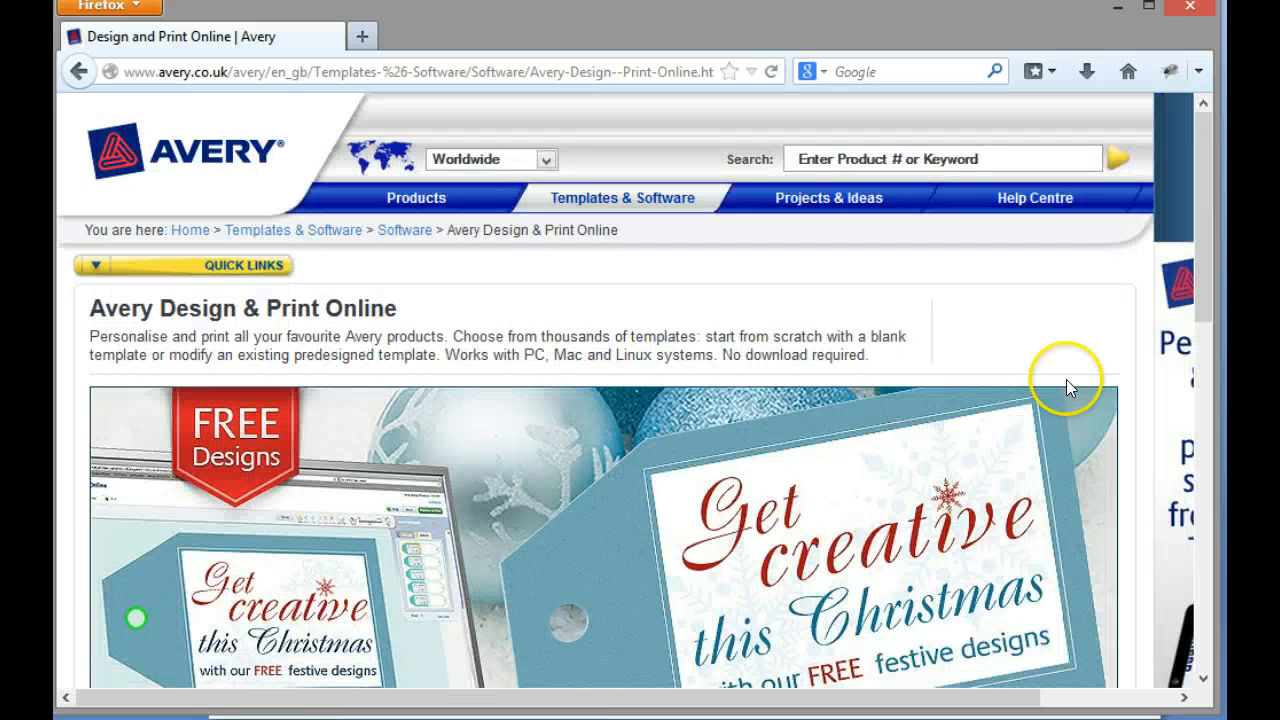
scroll("down", 3)
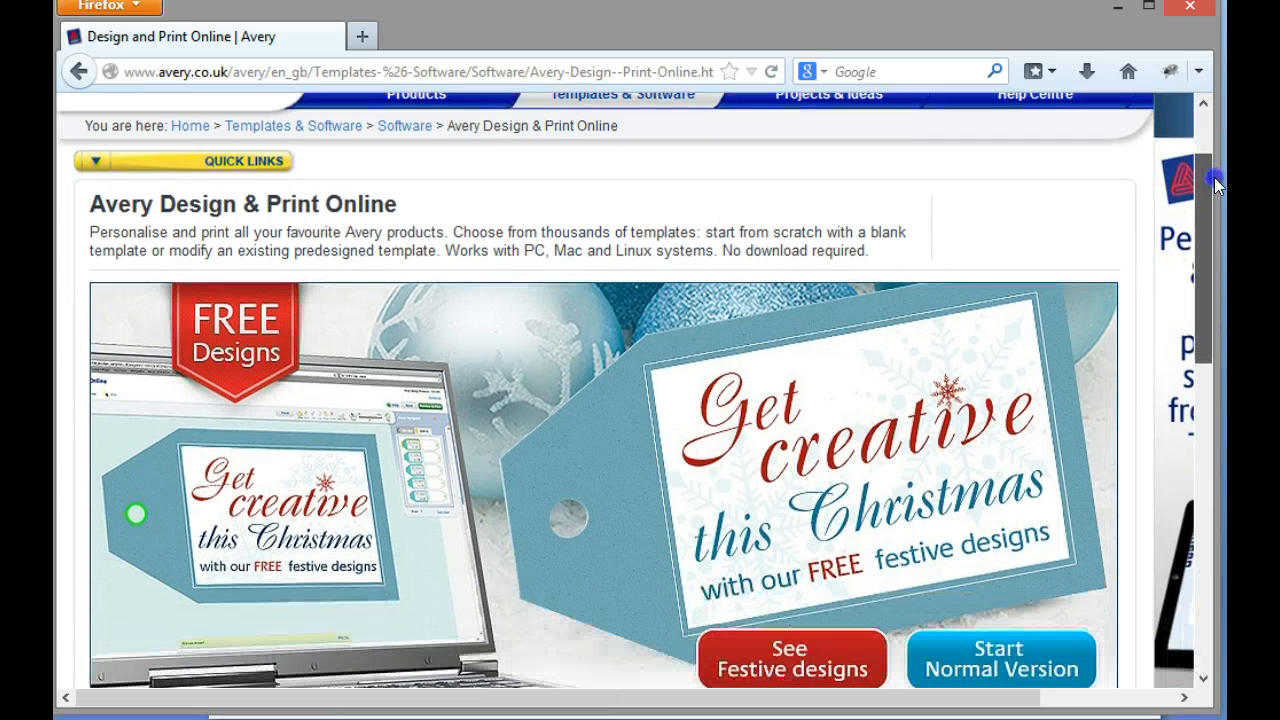
scroll("down", 3)
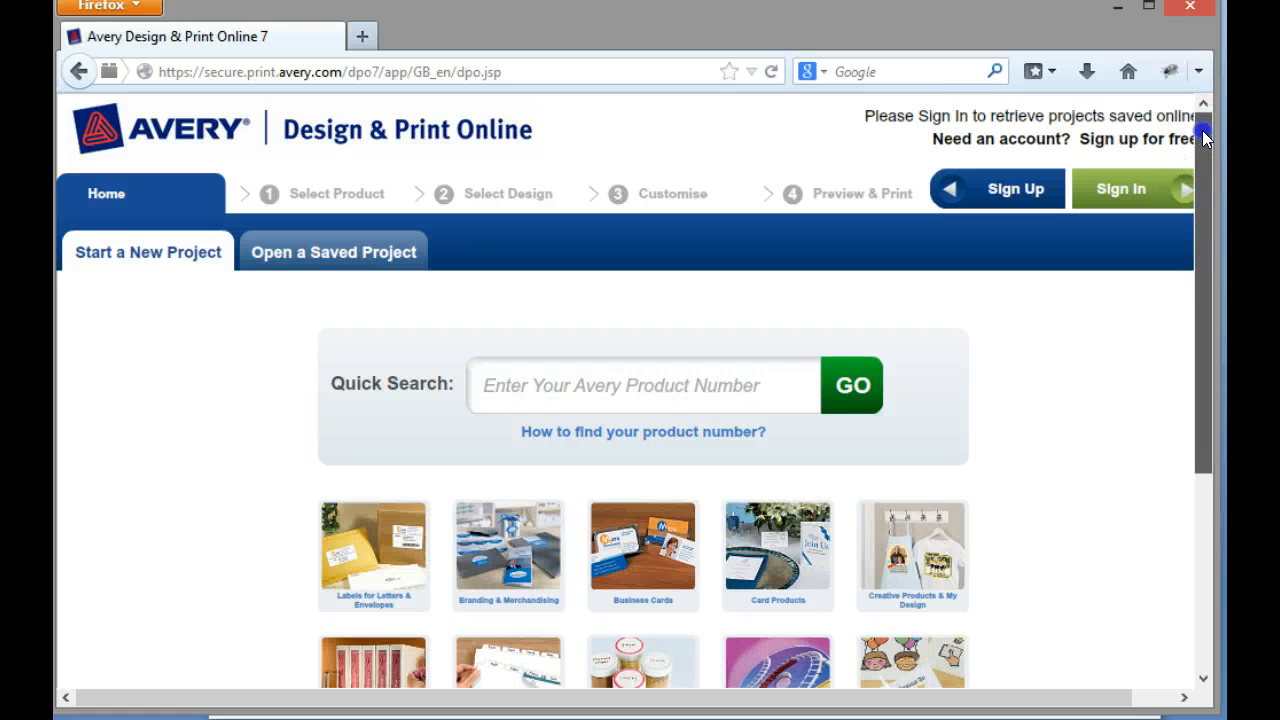
scroll("down", 3)
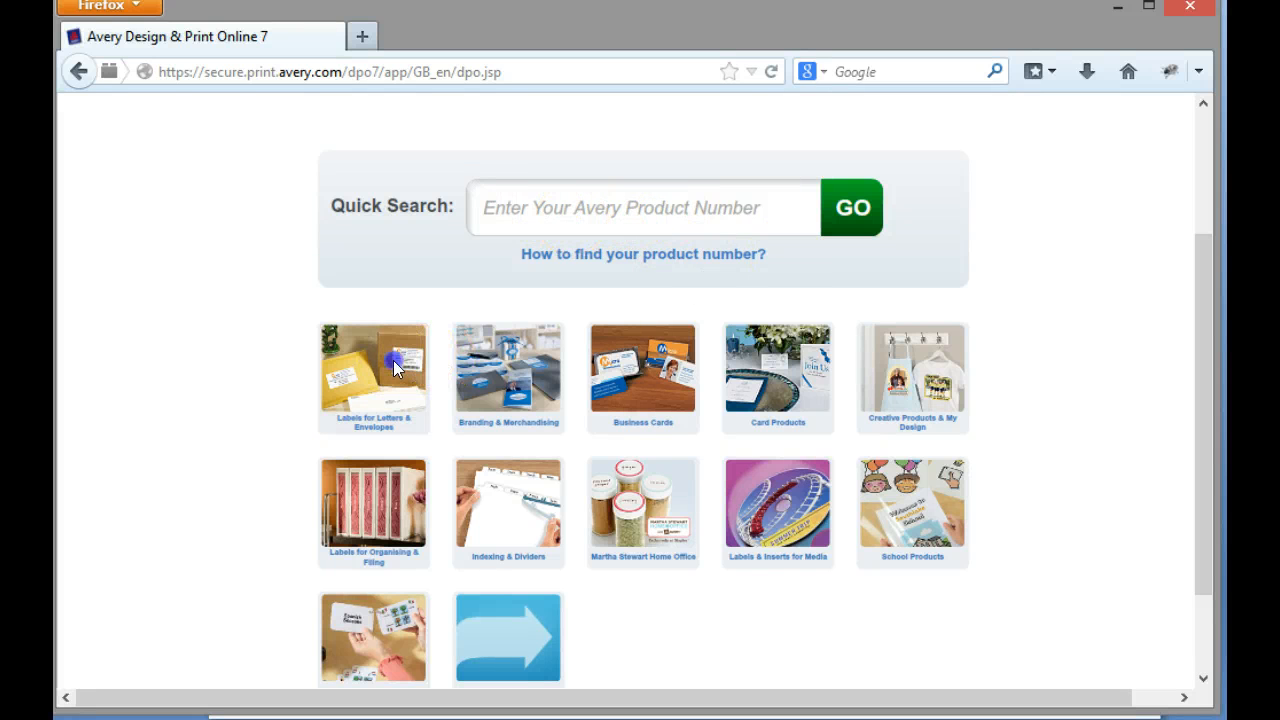
Step: Choose letter and envelope labels and filter the designs to Christmas
left_click(373, 376)
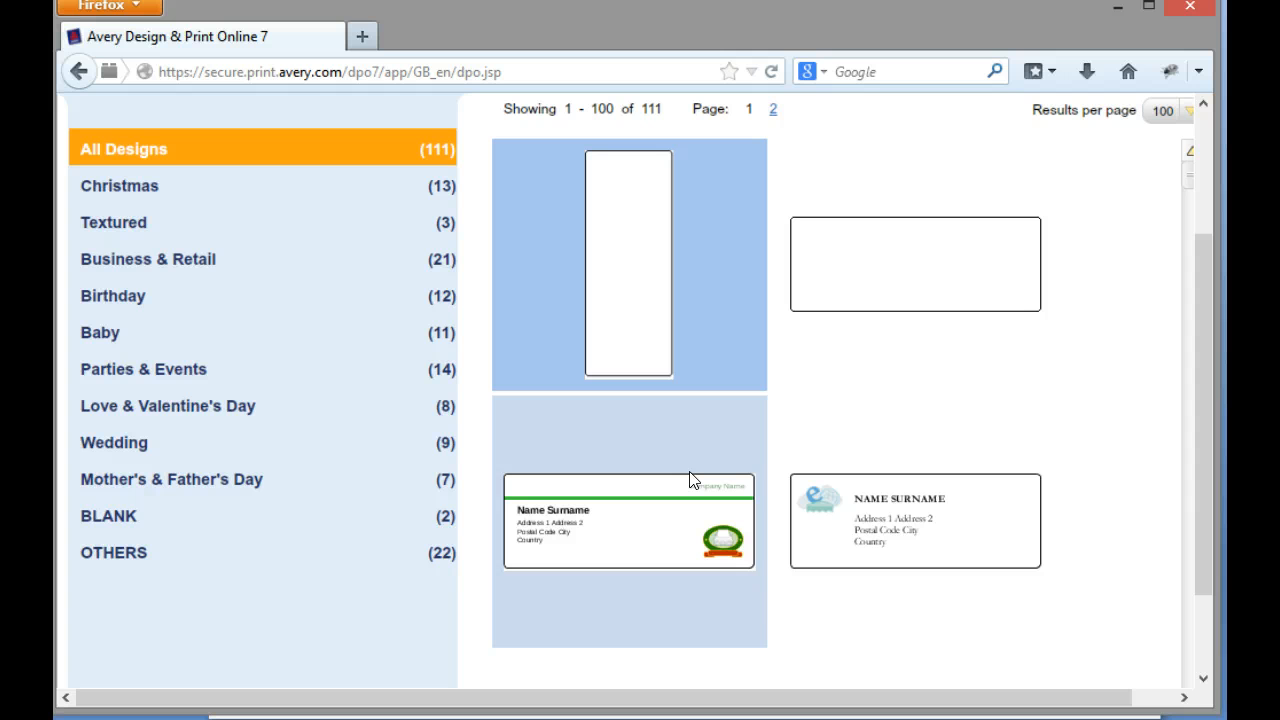
scroll("down", 3)
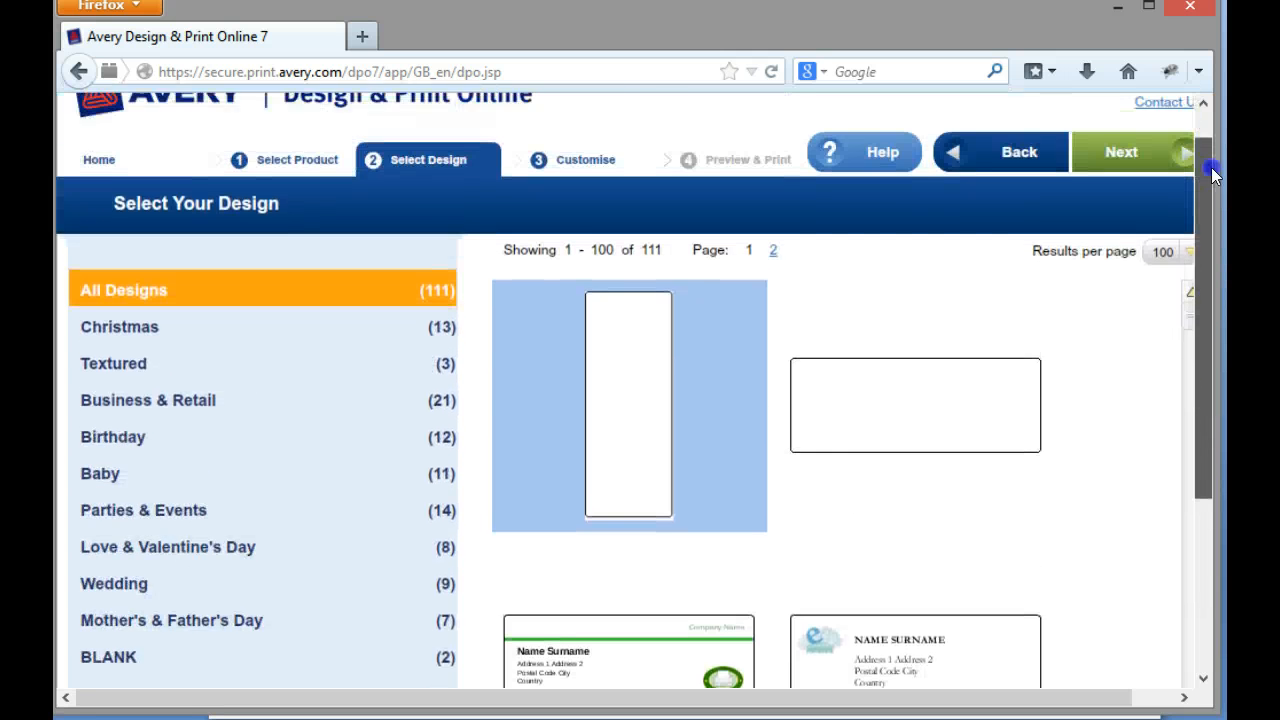
scroll("down", 3)
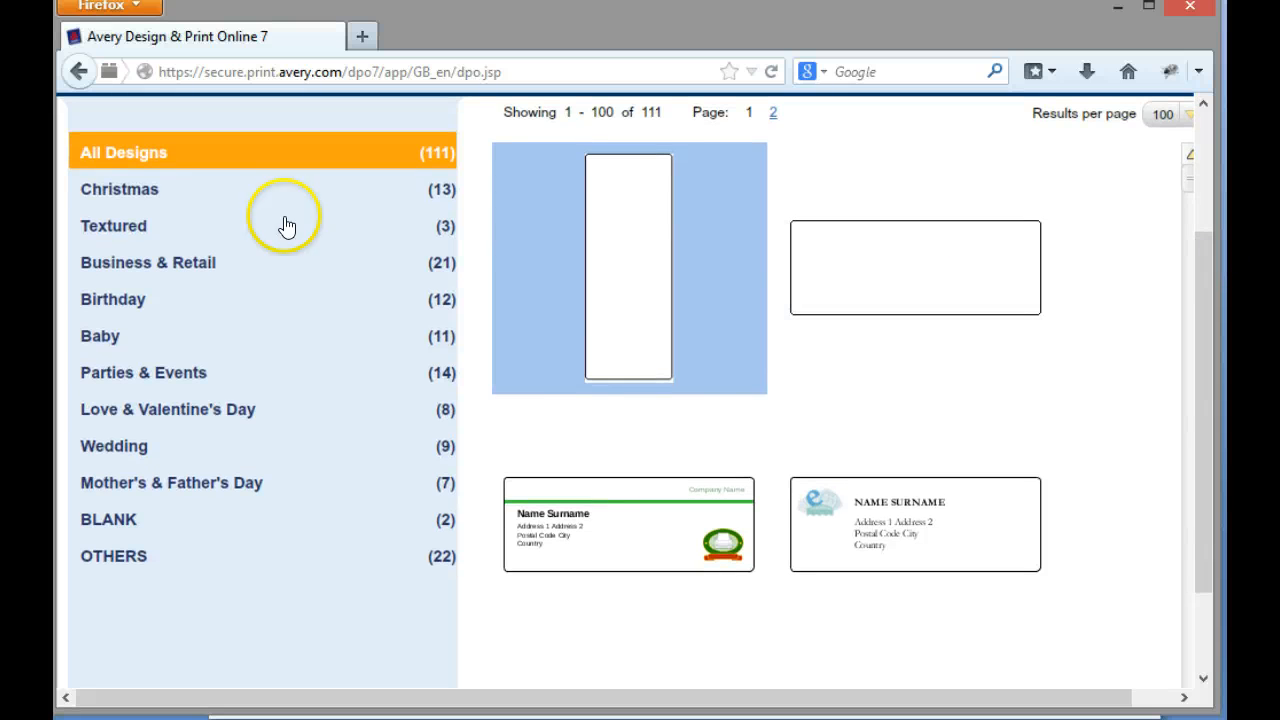
left_click(118, 189)
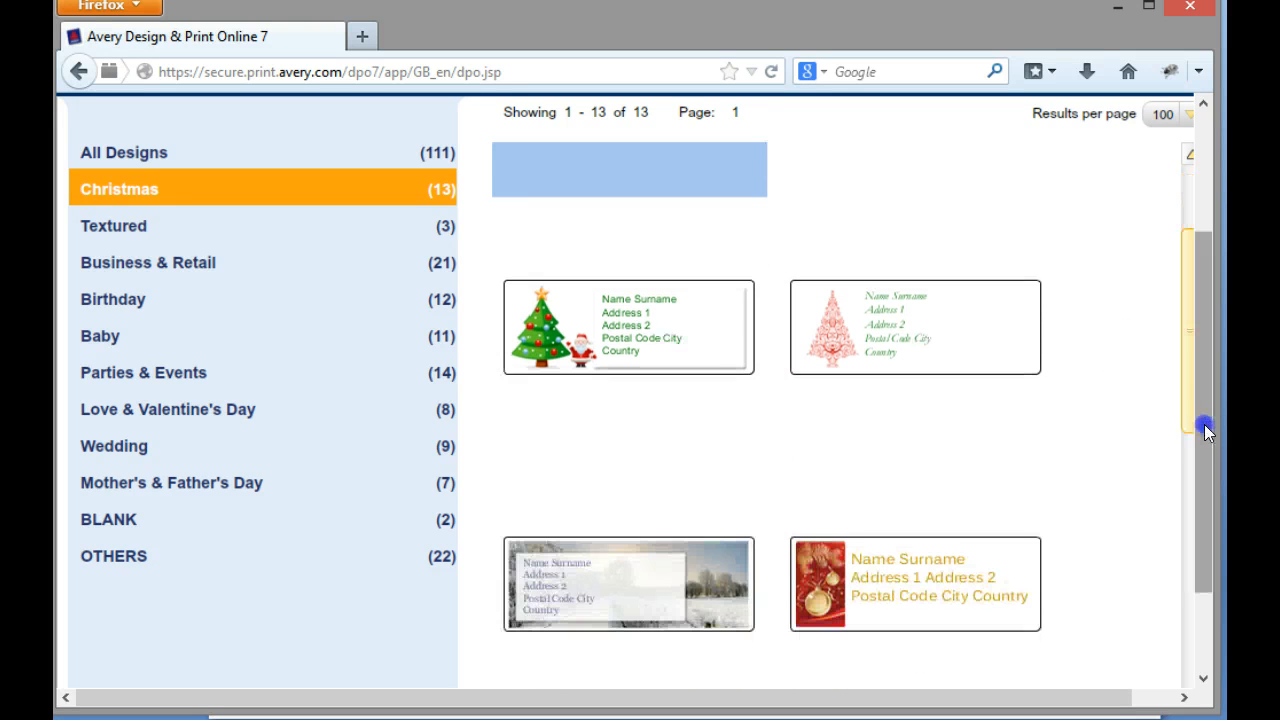
scroll("down", 3)
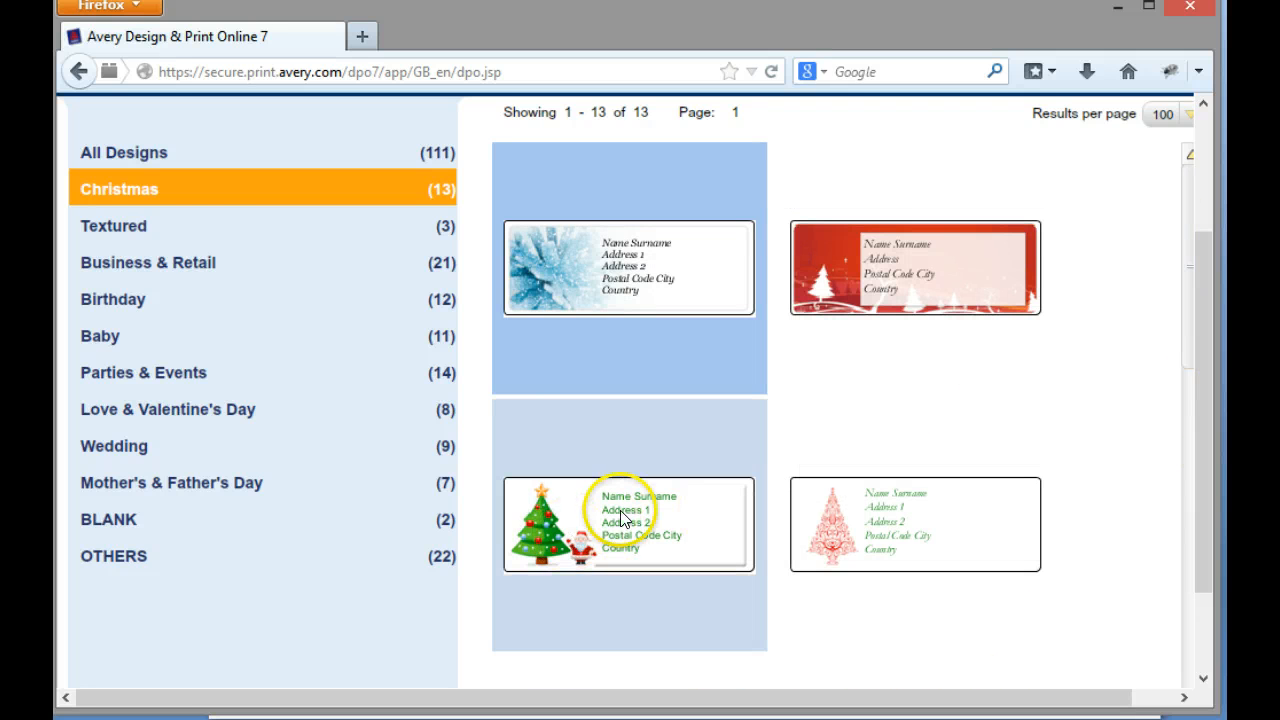
Step: Browse Textured, Birthday, Parties, Valentine's, Wedding and BLANK designs, returning to Christmas
left_click(113, 225)
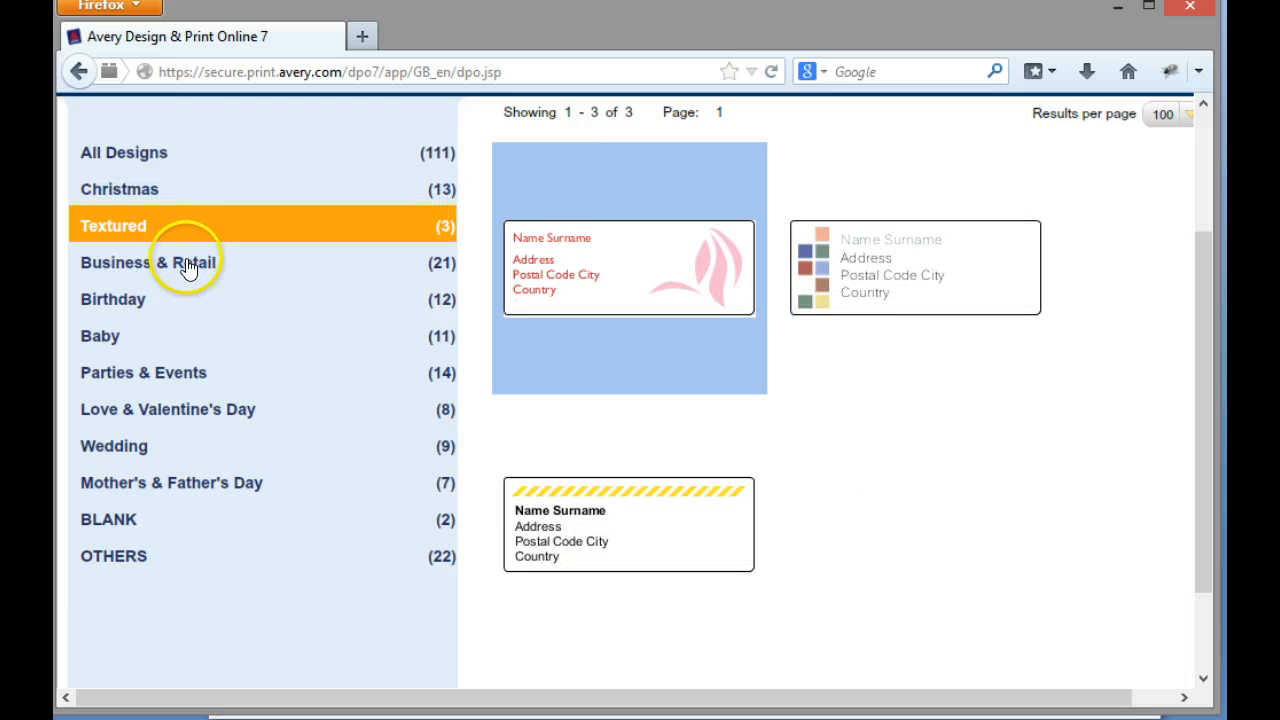
left_click(113, 299)
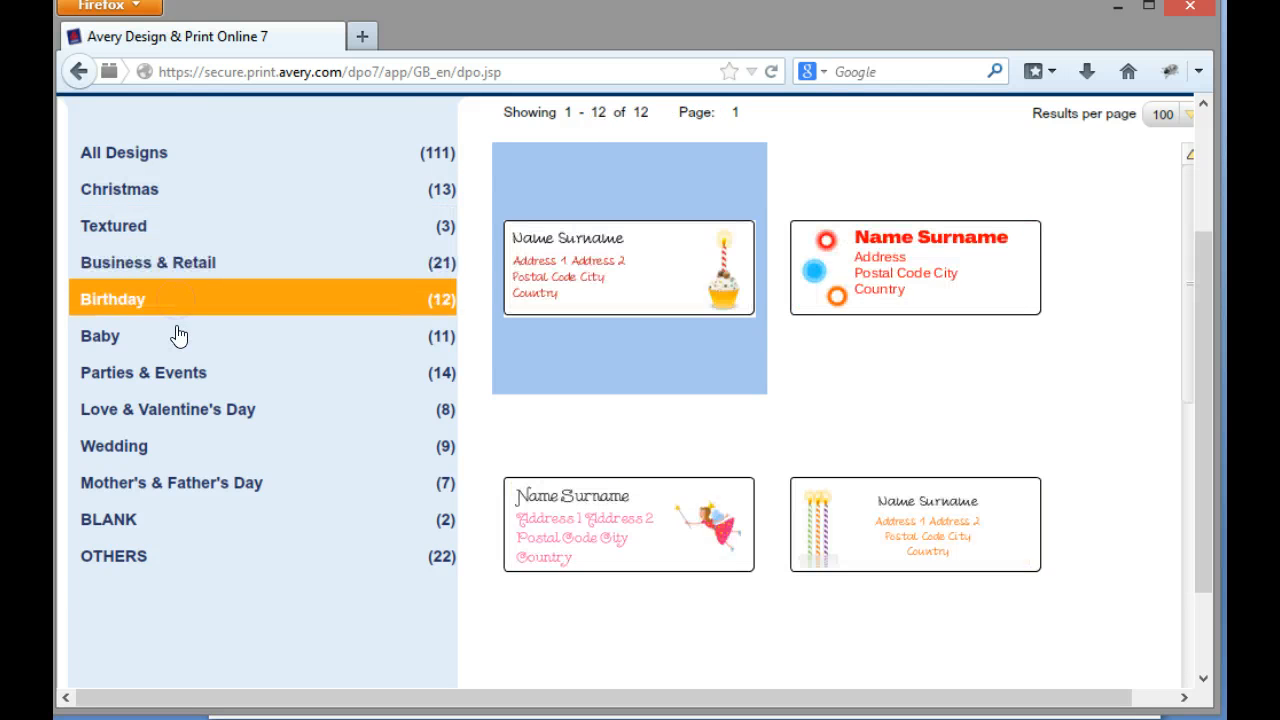
left_click(142, 372)
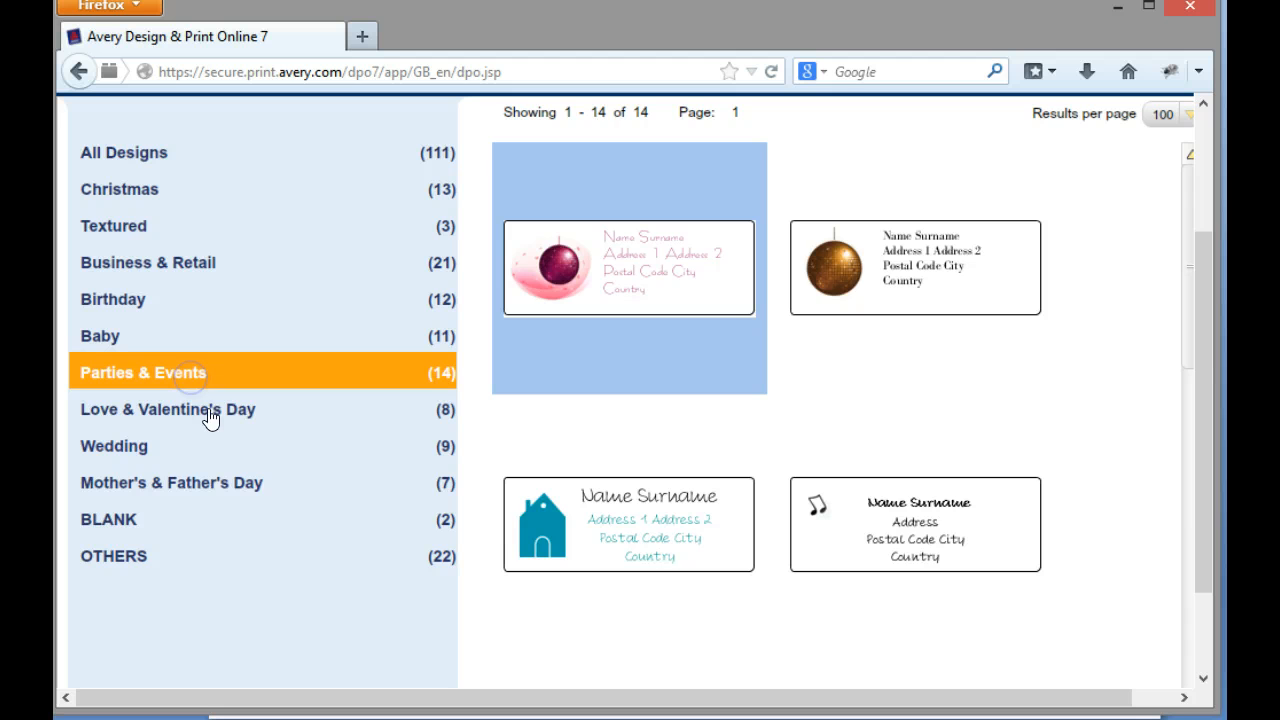
left_click(167, 409)
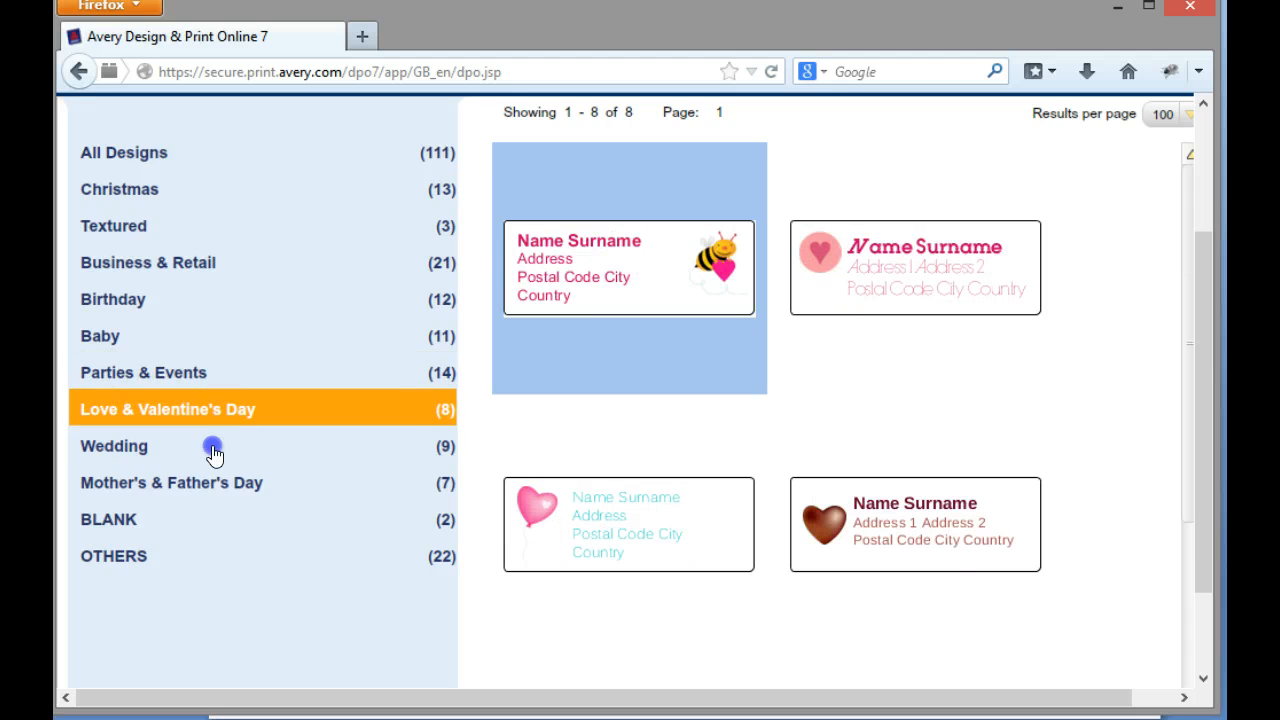
left_click(113, 446)
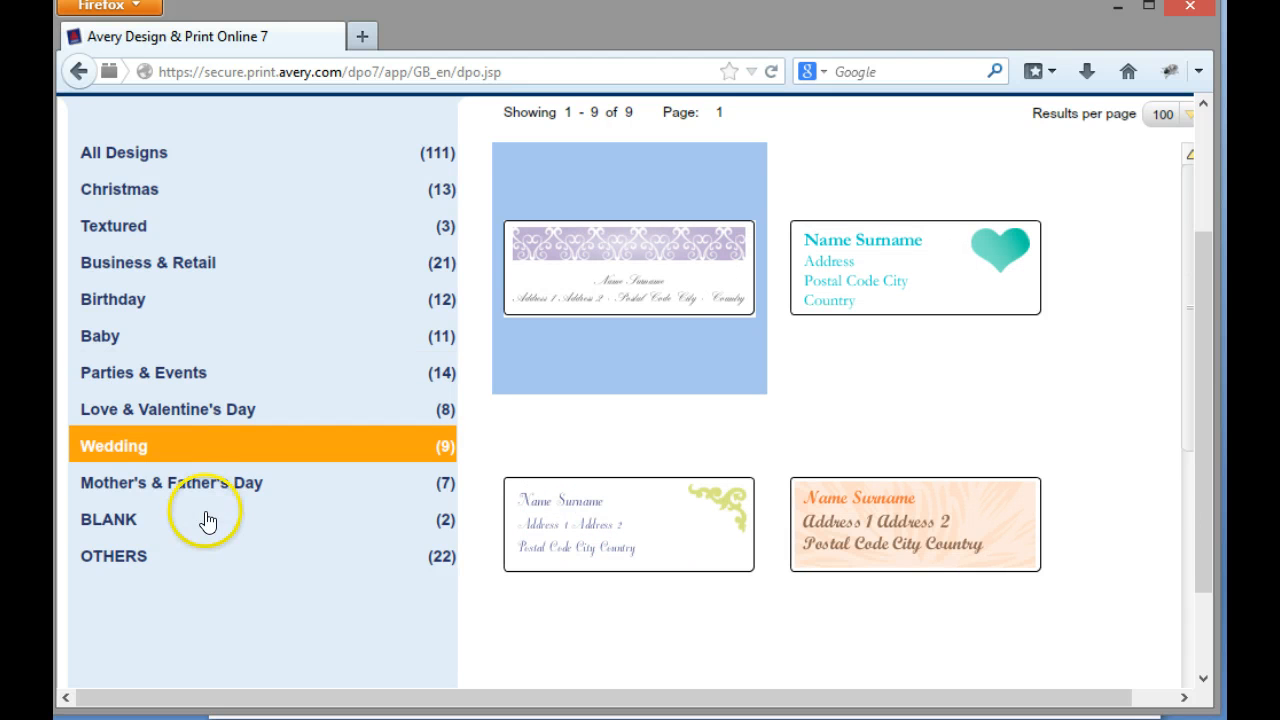
left_click(108, 519)
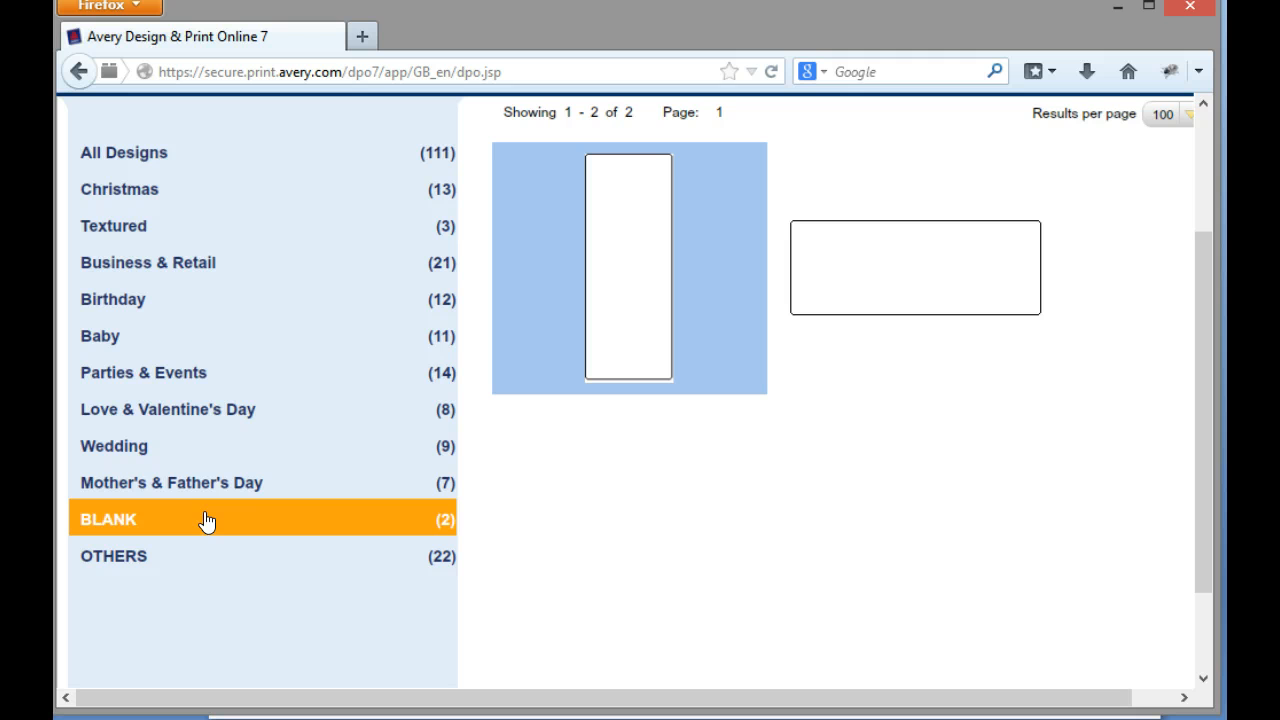
mouse_move(183, 184)
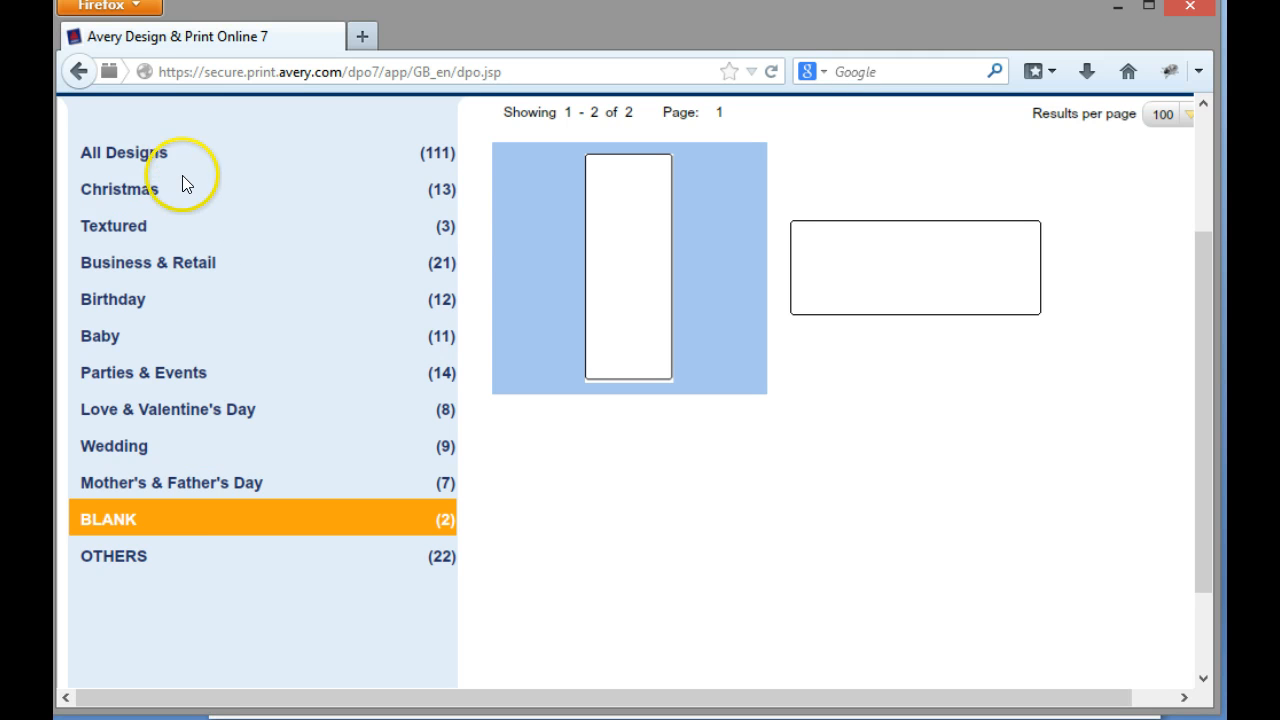
left_click(119, 189)
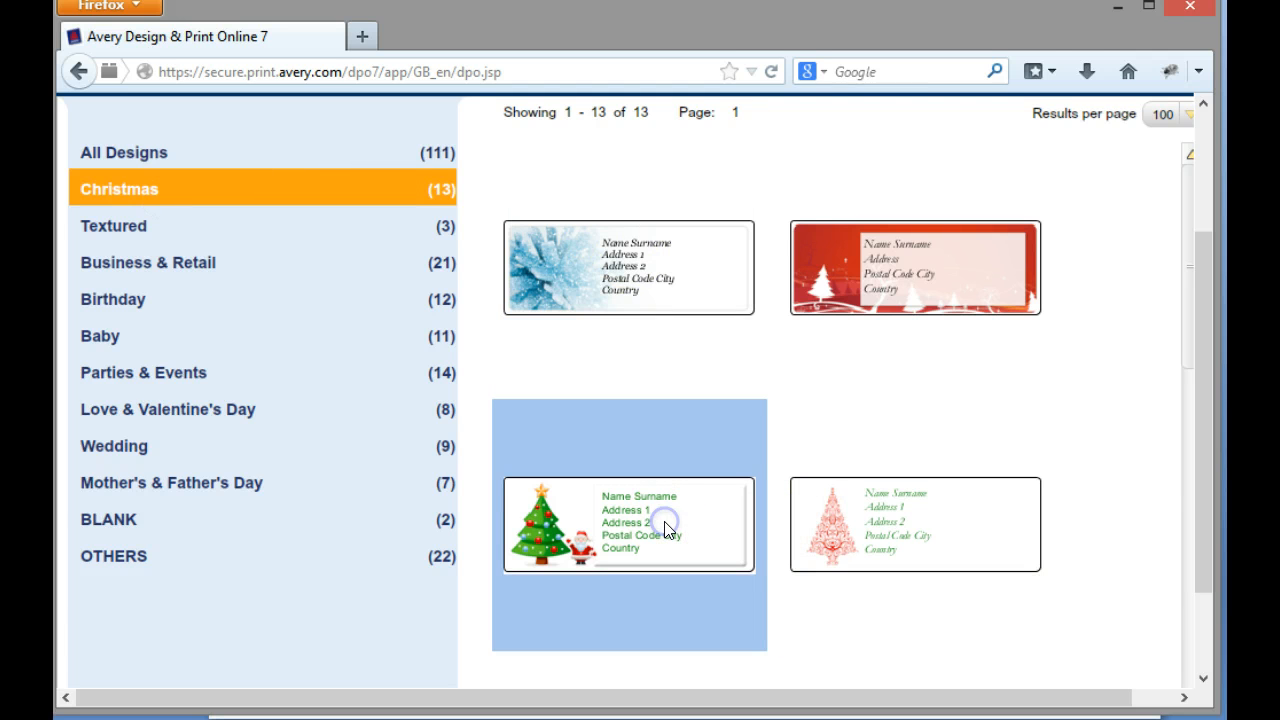
Step: Open design C2163 (tree and Santa) in Easy Edit Wizard and clear its placeholder text
left_click(628, 525)
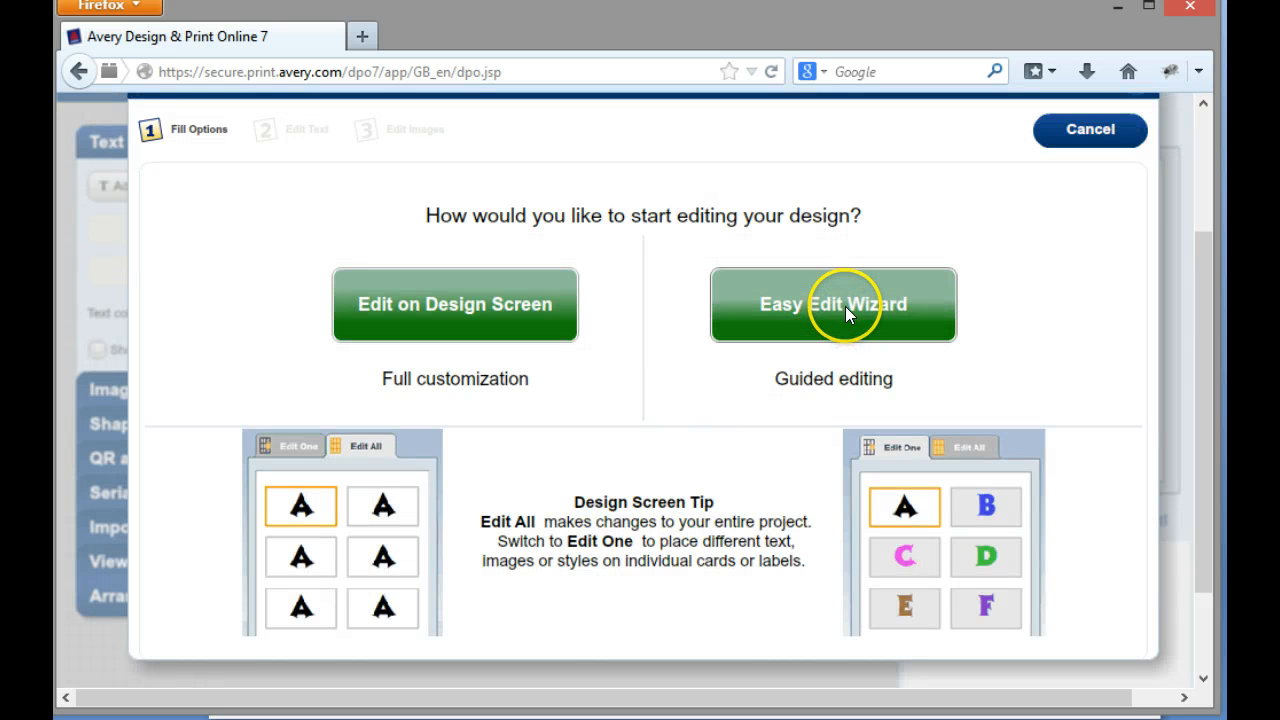
left_click(832, 305)
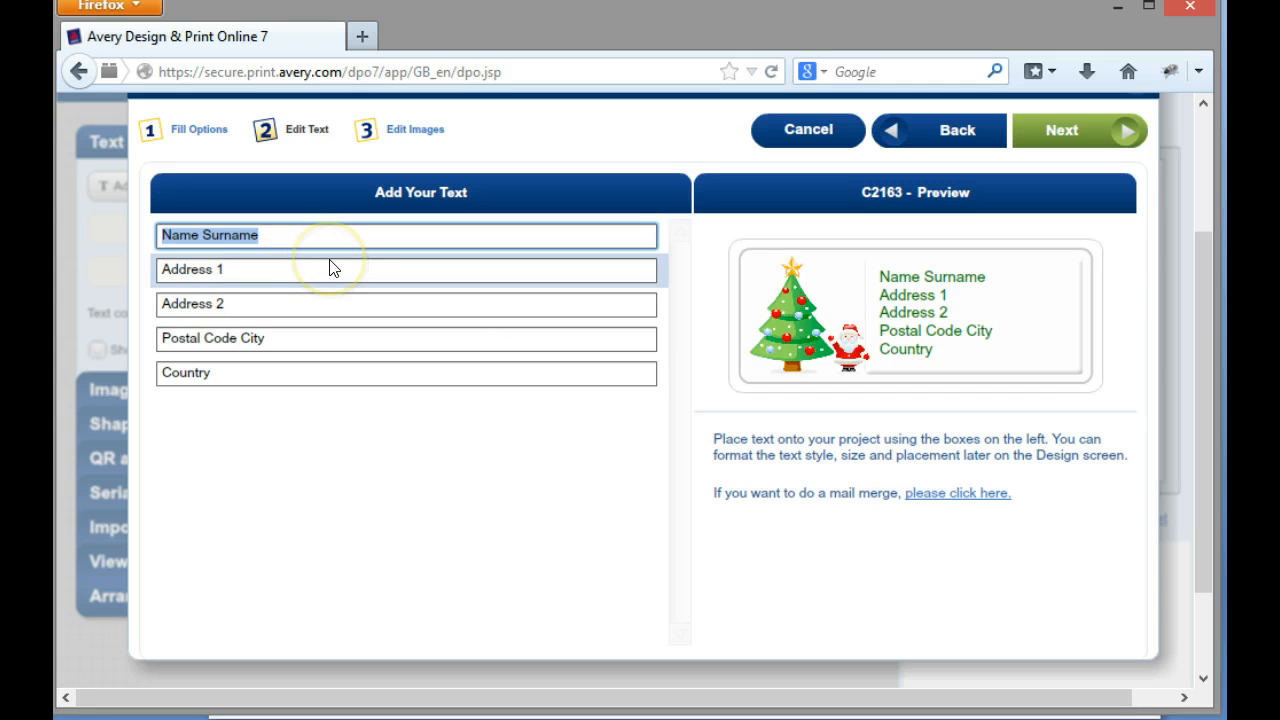
left_click(405, 269)
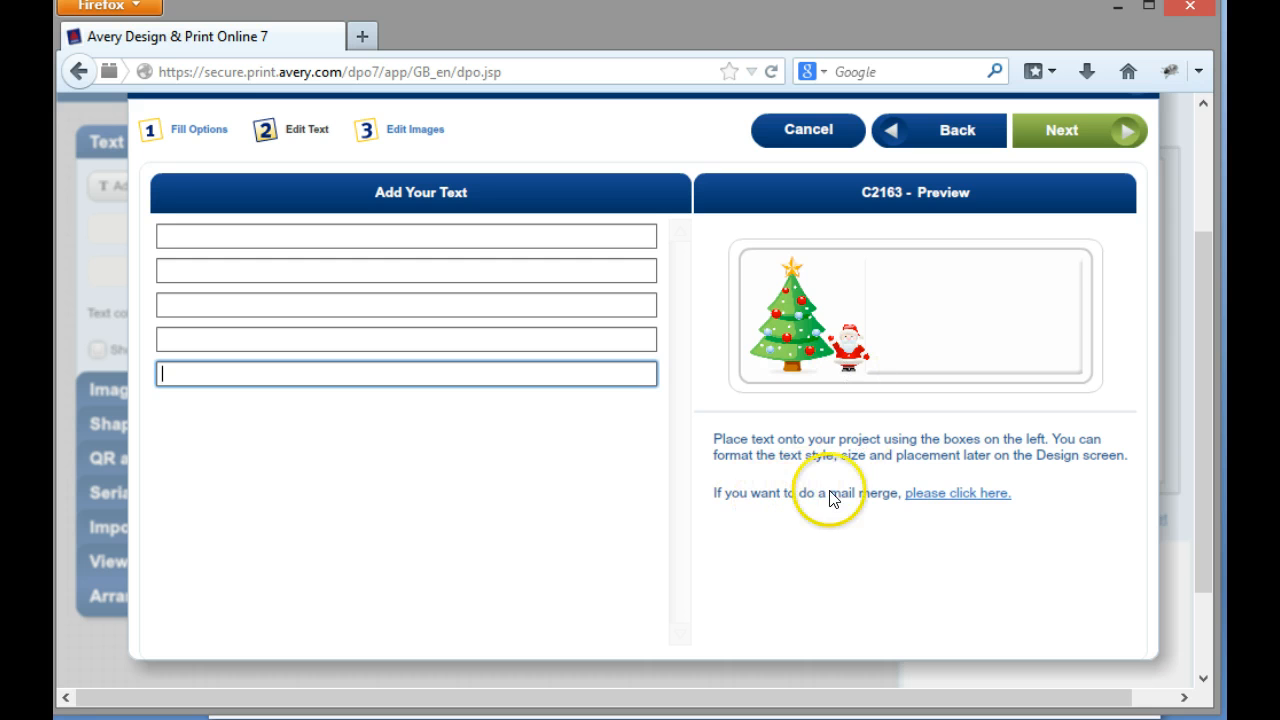
mouse_move(957, 498)
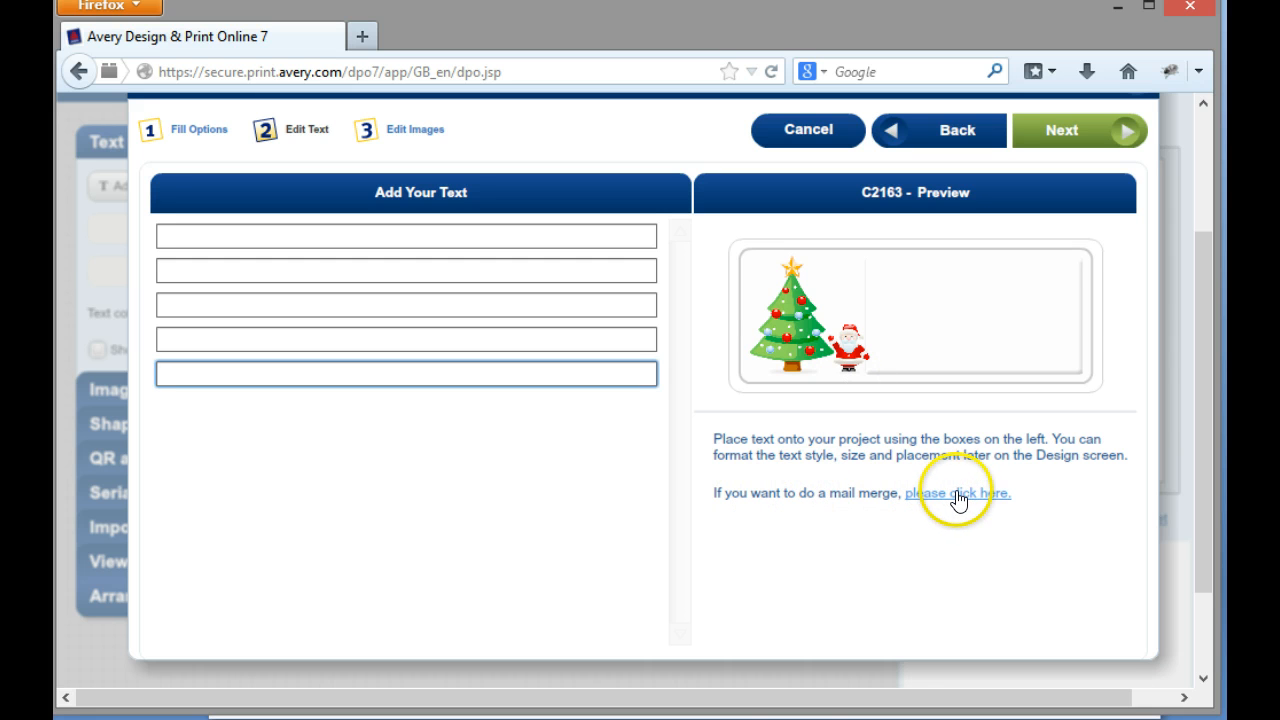
Step: Start a mail merge and load the 'labels list' spreadsheet from the computer
left_click(956, 493)
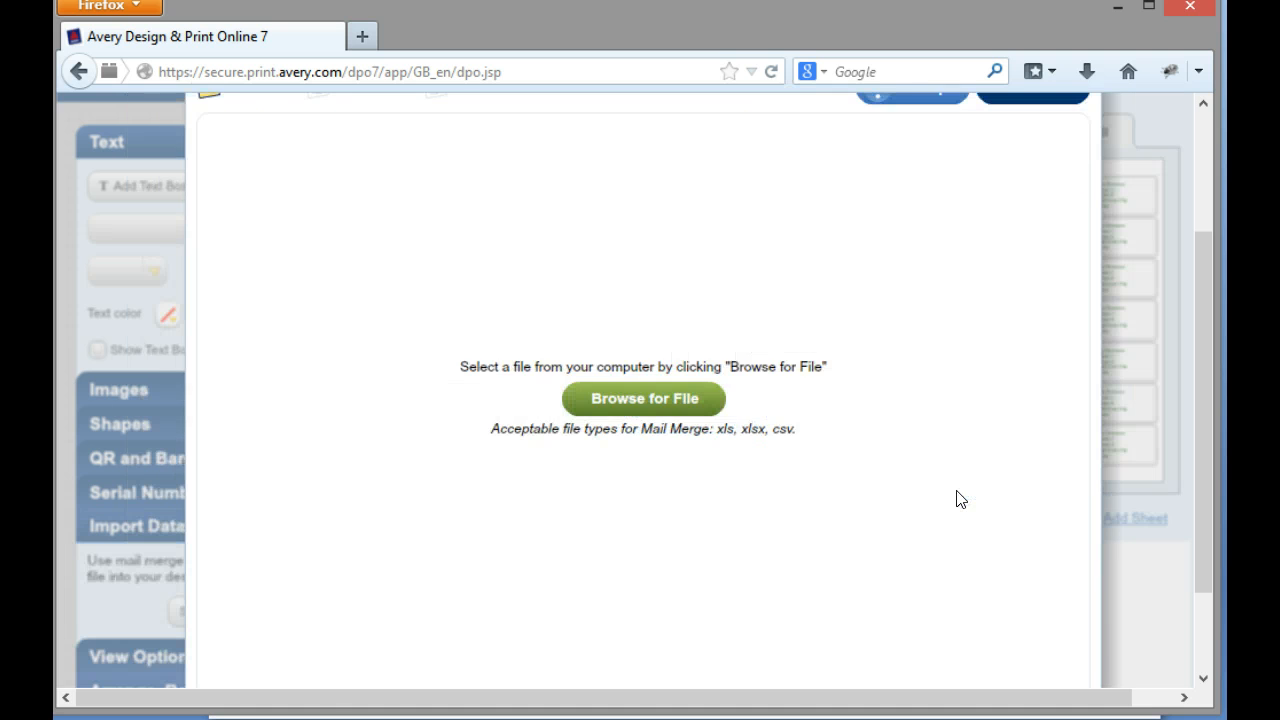
left_click(643, 398)
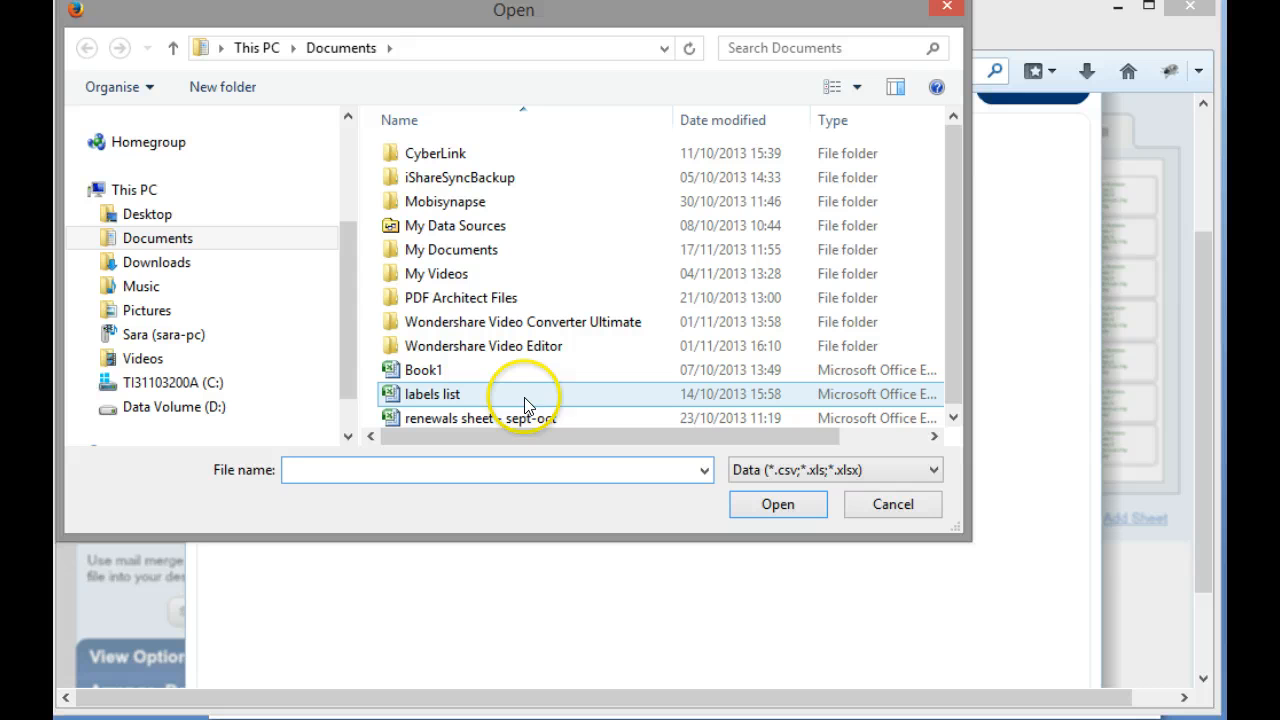
left_click(432, 393)
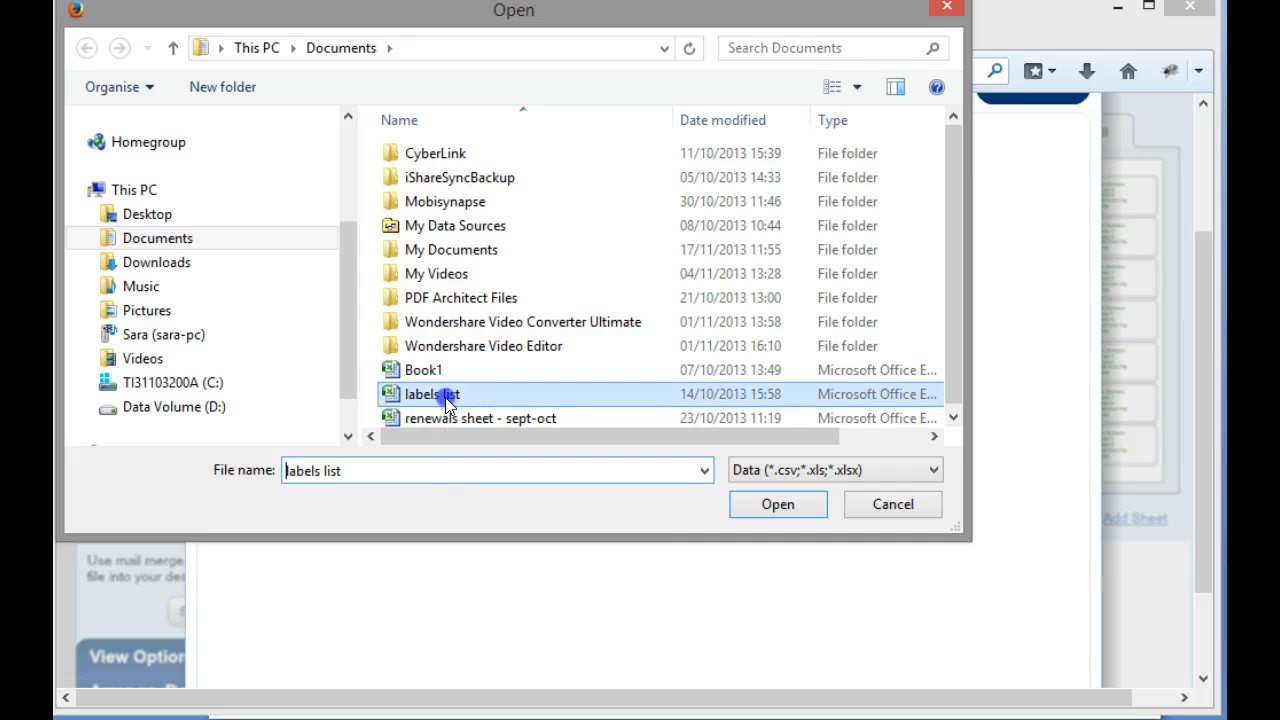
left_click(777, 504)
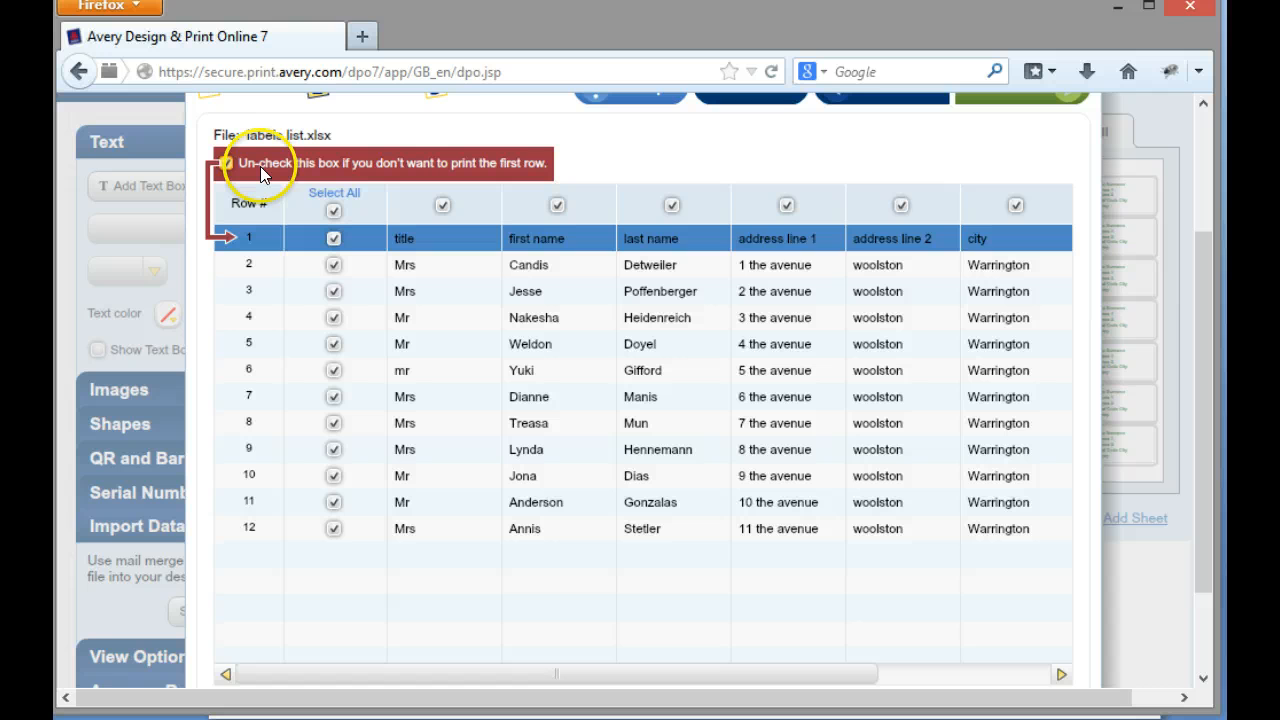
Step: Exclude row 1 headers from printing and proceed to field arrangement
left_click(226, 162)
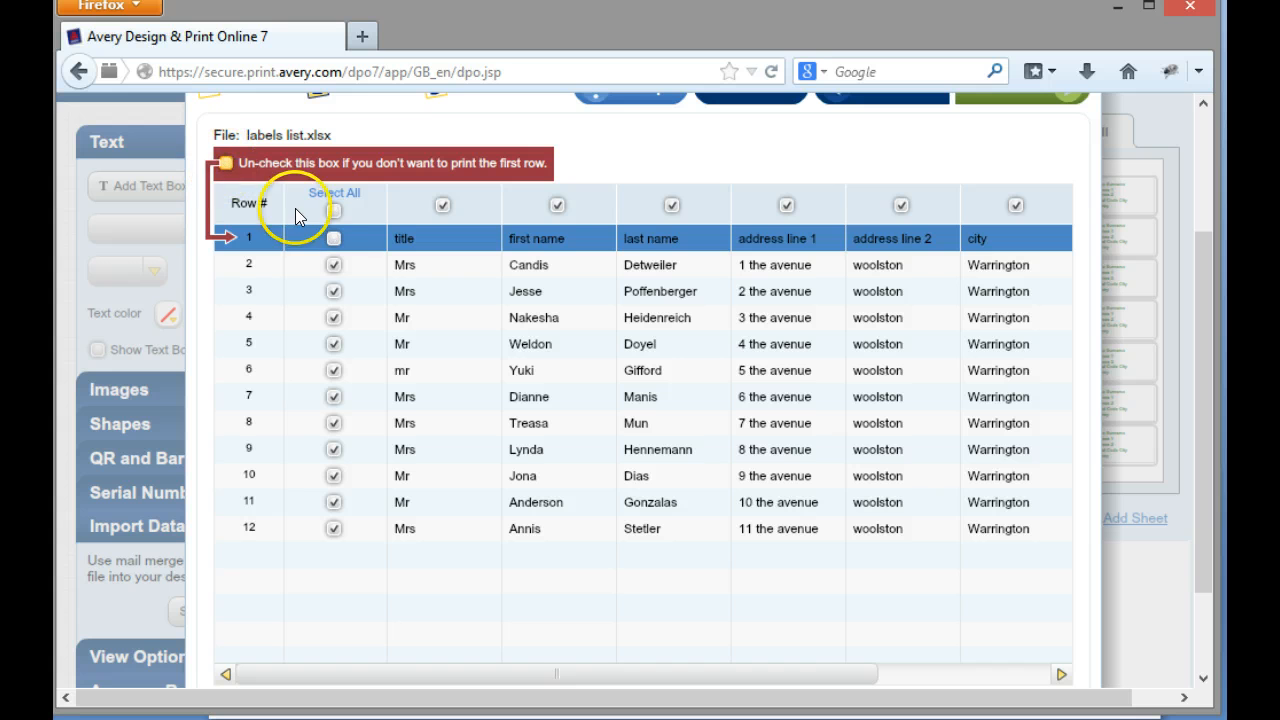
left_click(225, 162)
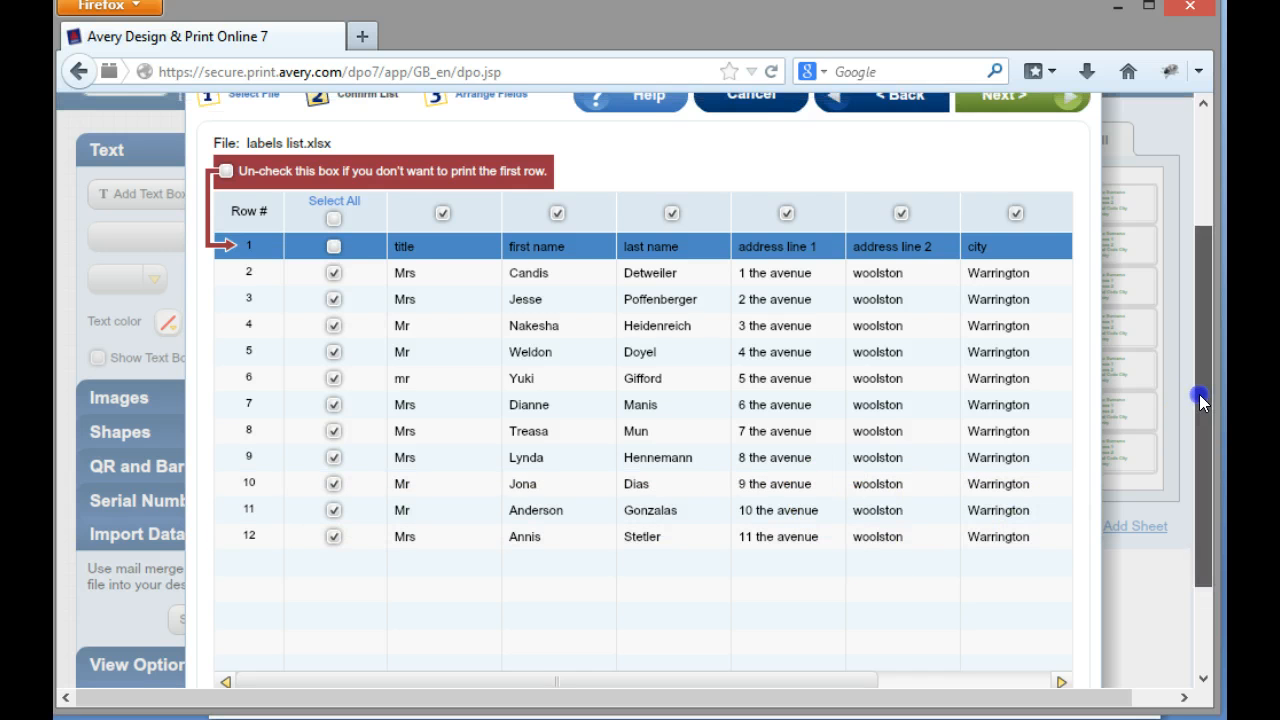
left_click(1006, 95)
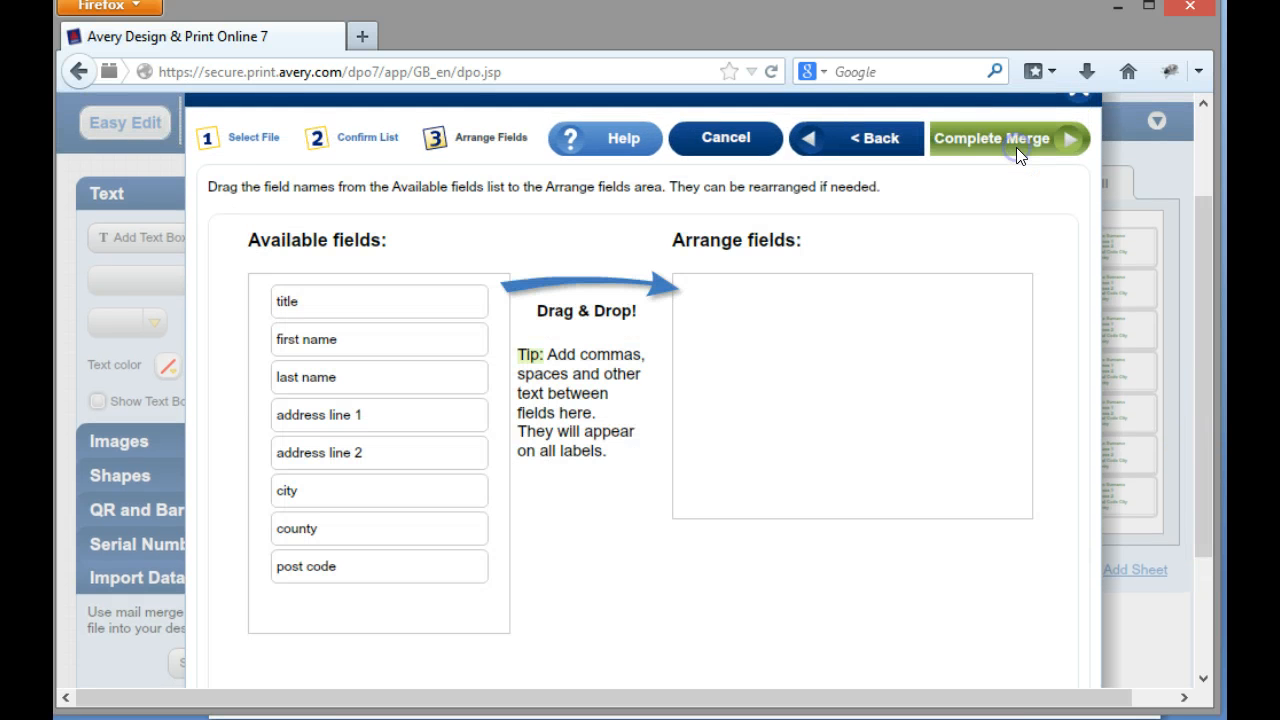
mouse_move(360, 285)
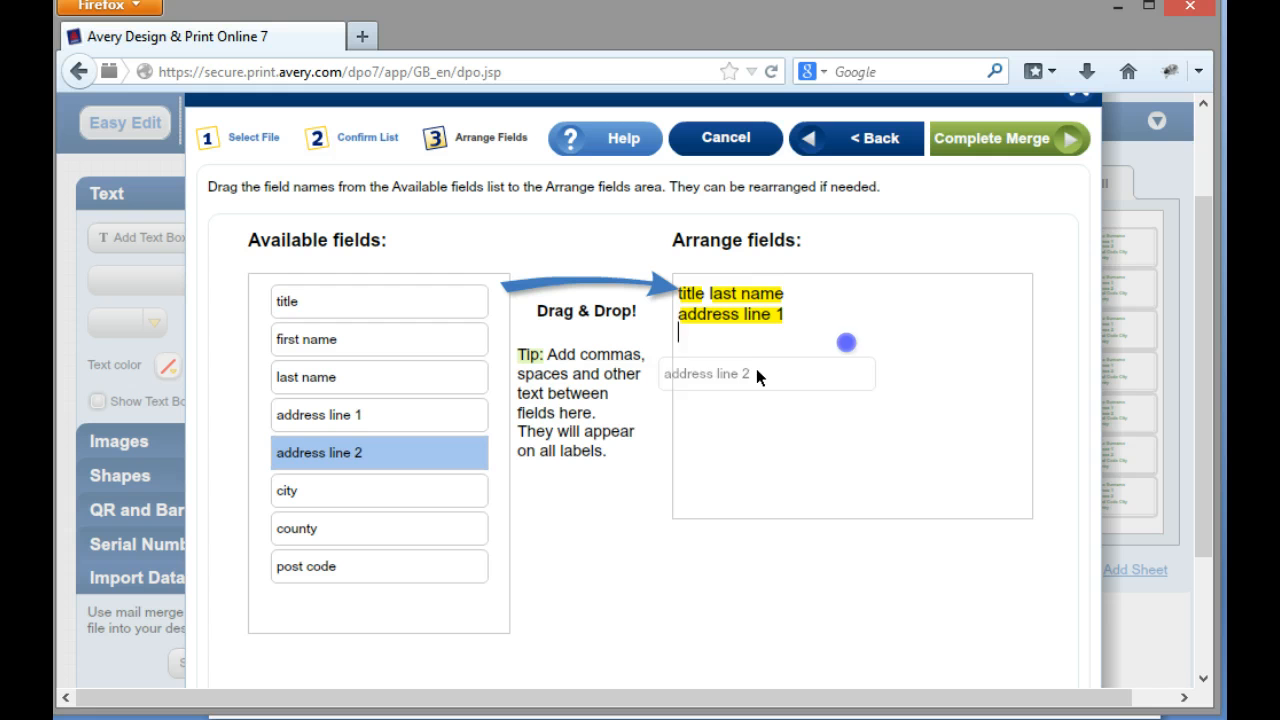
Step: Add address line 2 into the arranged fields and finish the merge
left_click_drag(770, 355, 730, 335)
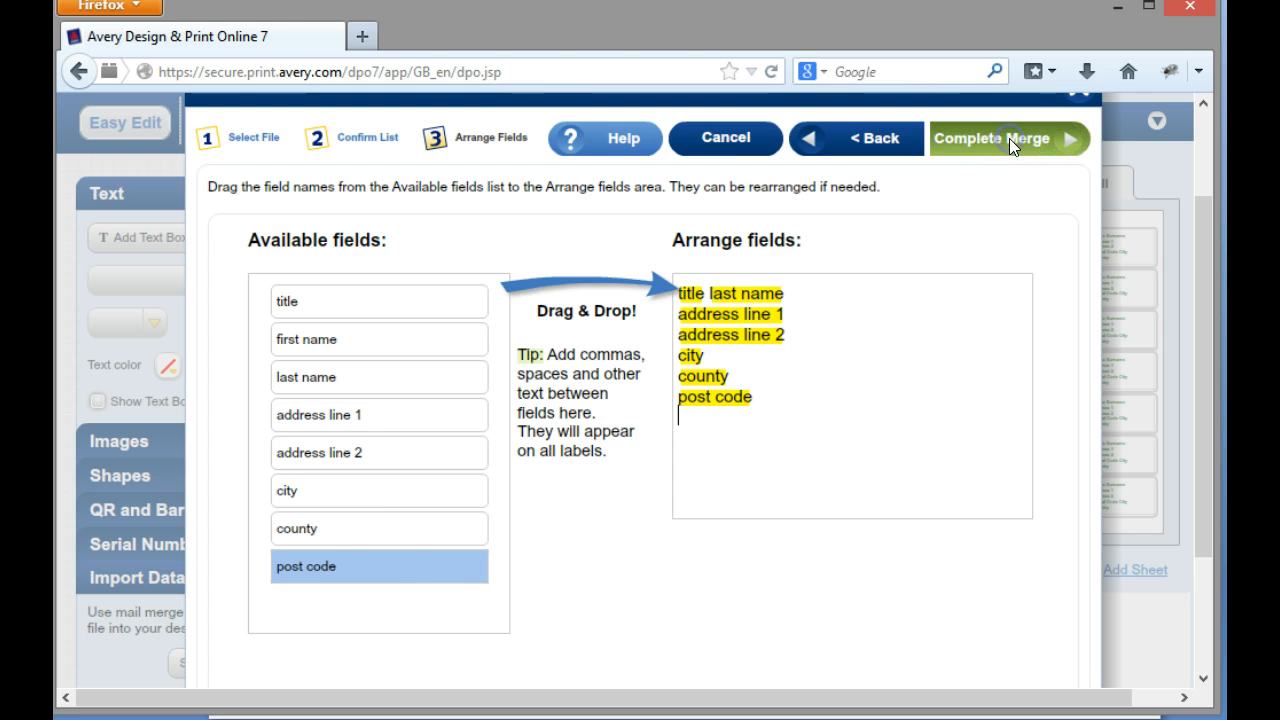
left_click(1008, 138)
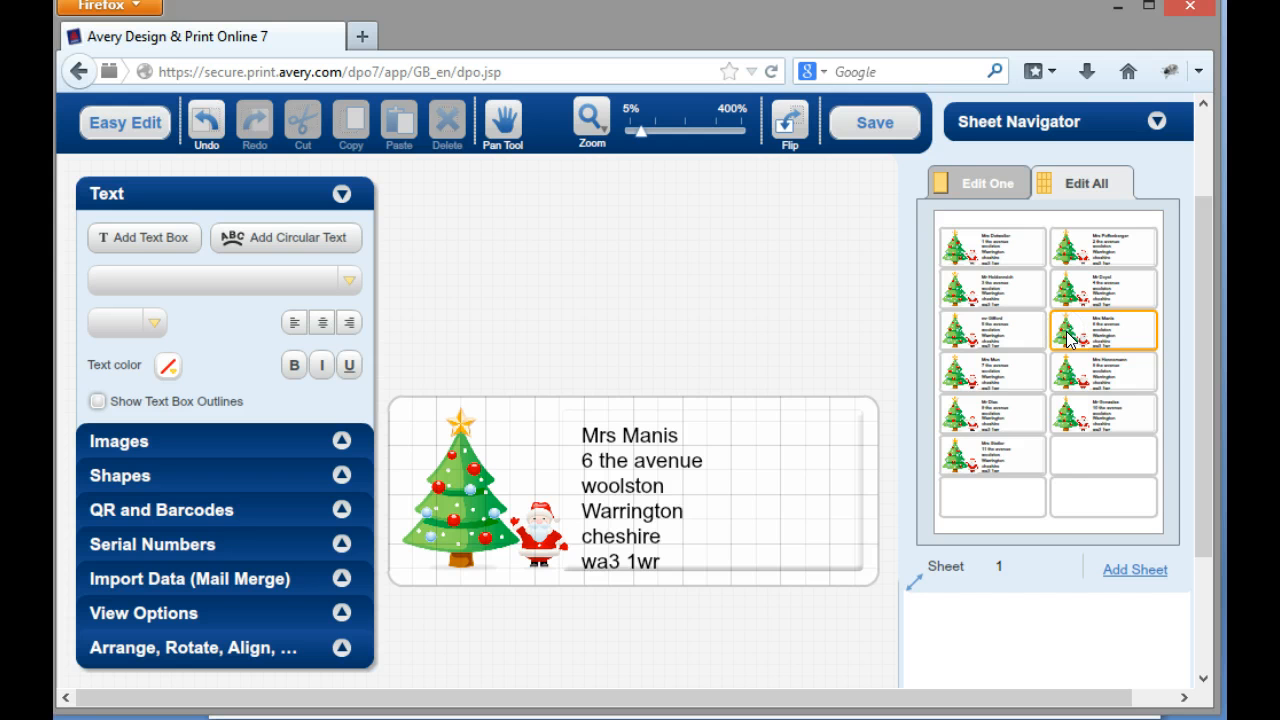
mouse_move(1180, 330)
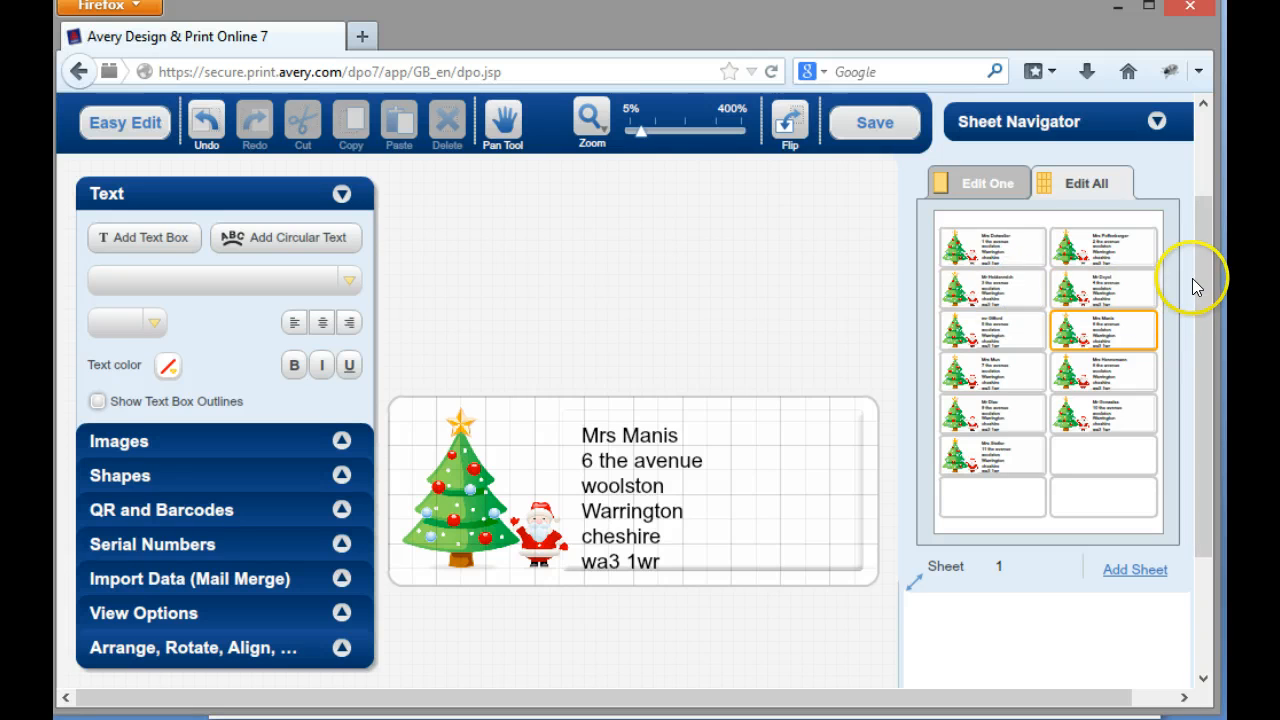
Step: Scroll through the sheet of eleven merged Christmas address labels
scroll("down", 3)
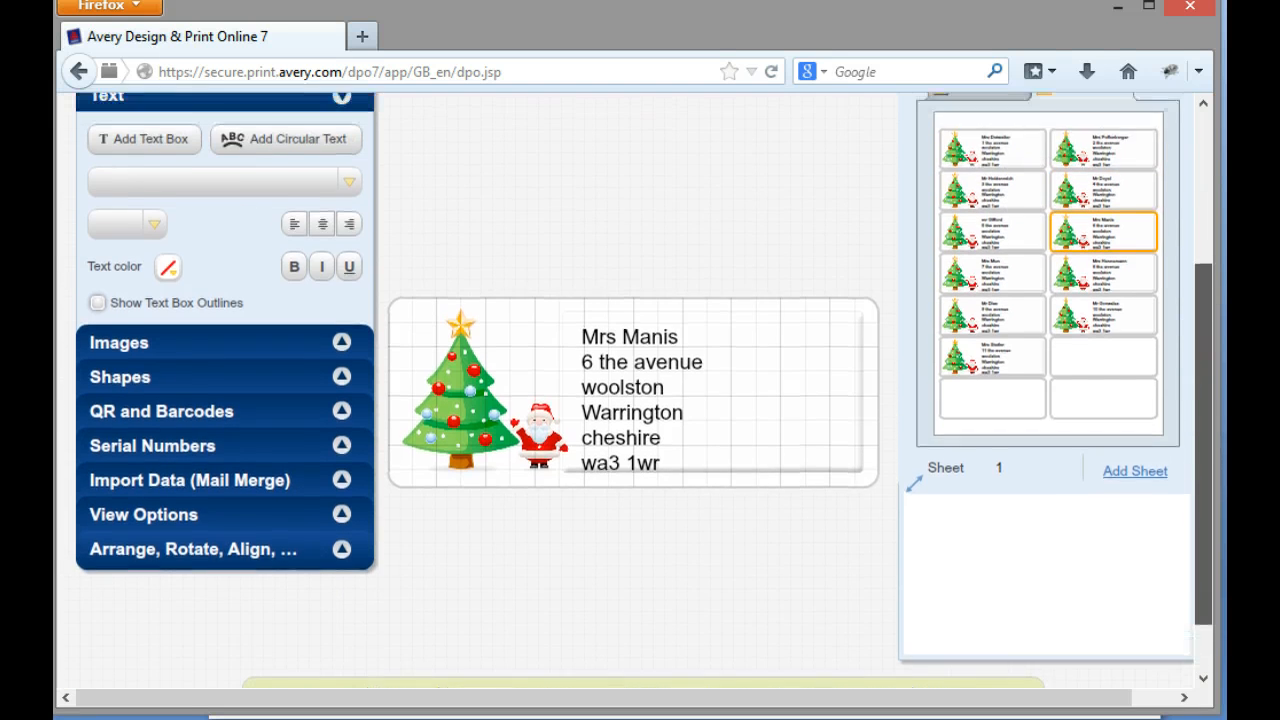